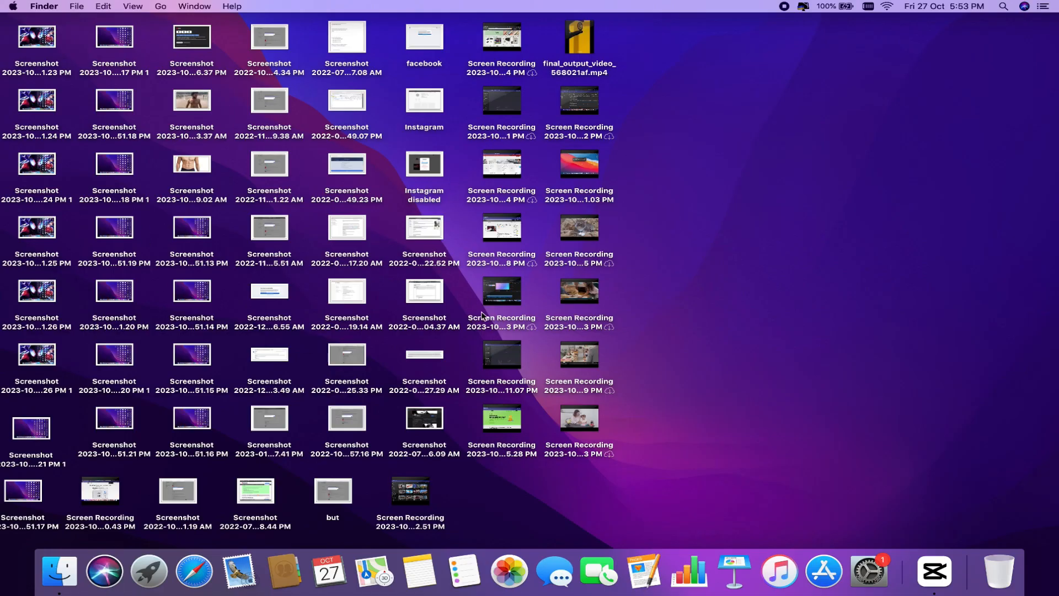
mouse_move(819, 343)
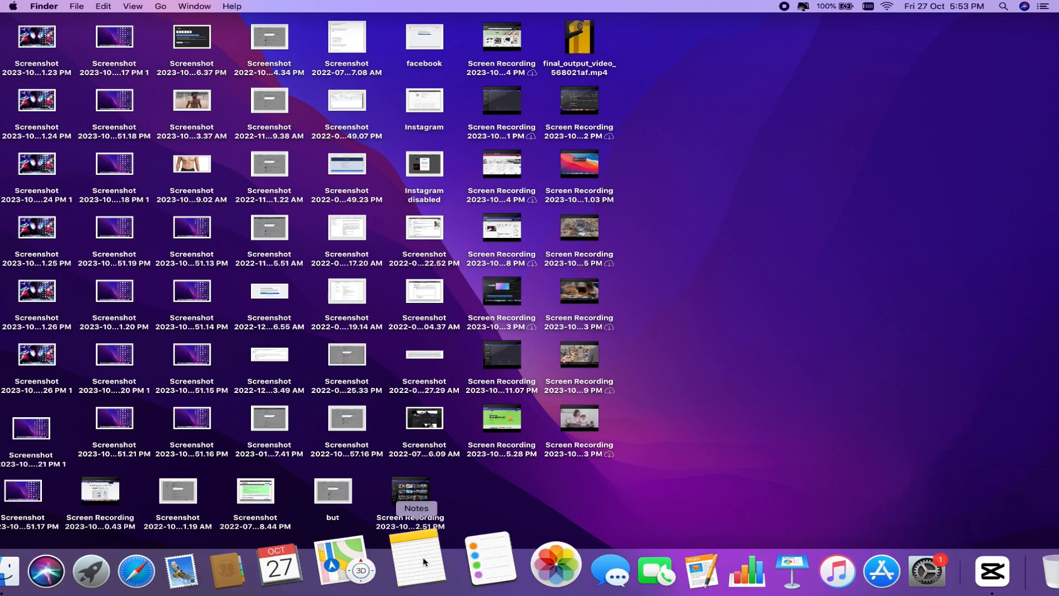
Capture a desktop region, change the capture save location, then turn on desktop Stacks.
left_click(421, 559)
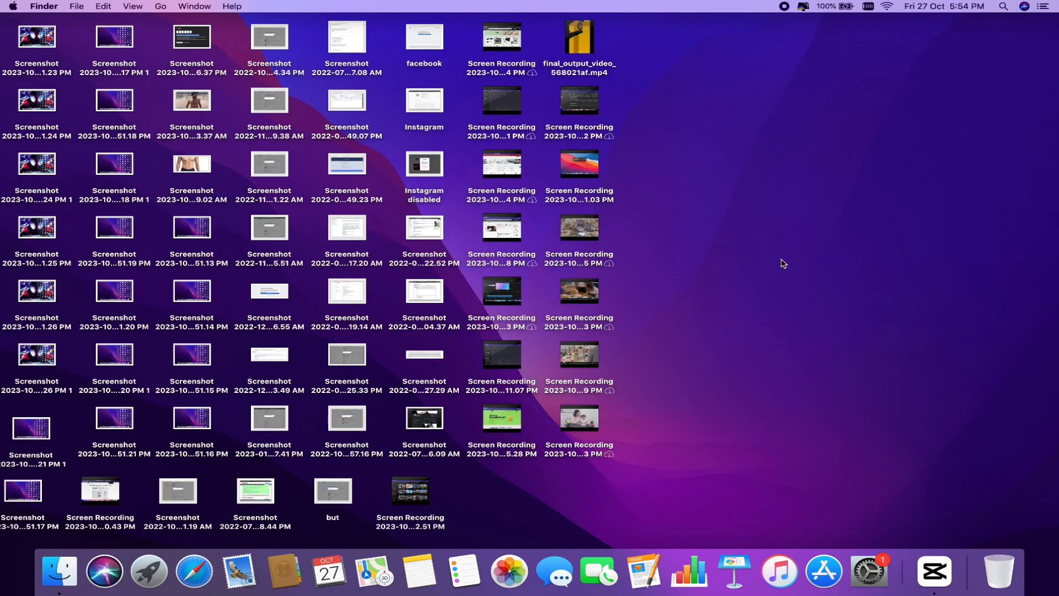
left_click_drag(245, 133, 809, 415)
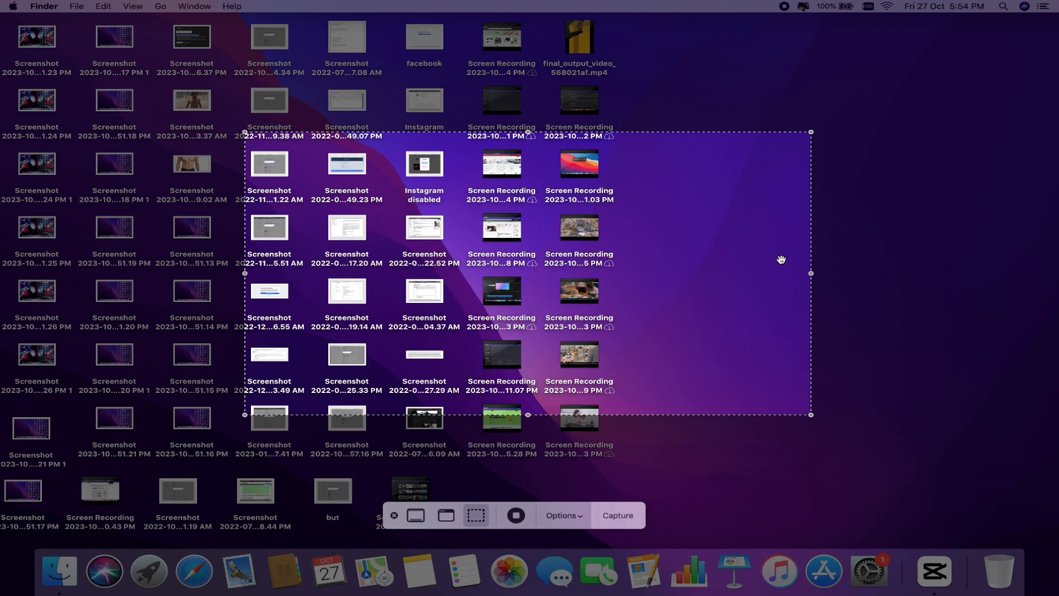
mouse_move(623, 412)
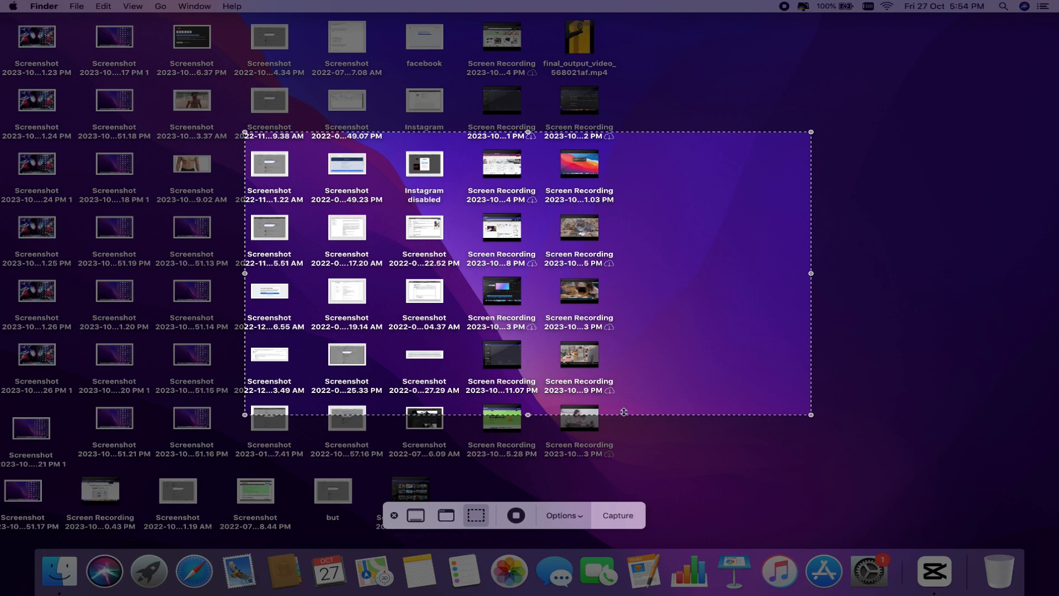
left_click(564, 514)
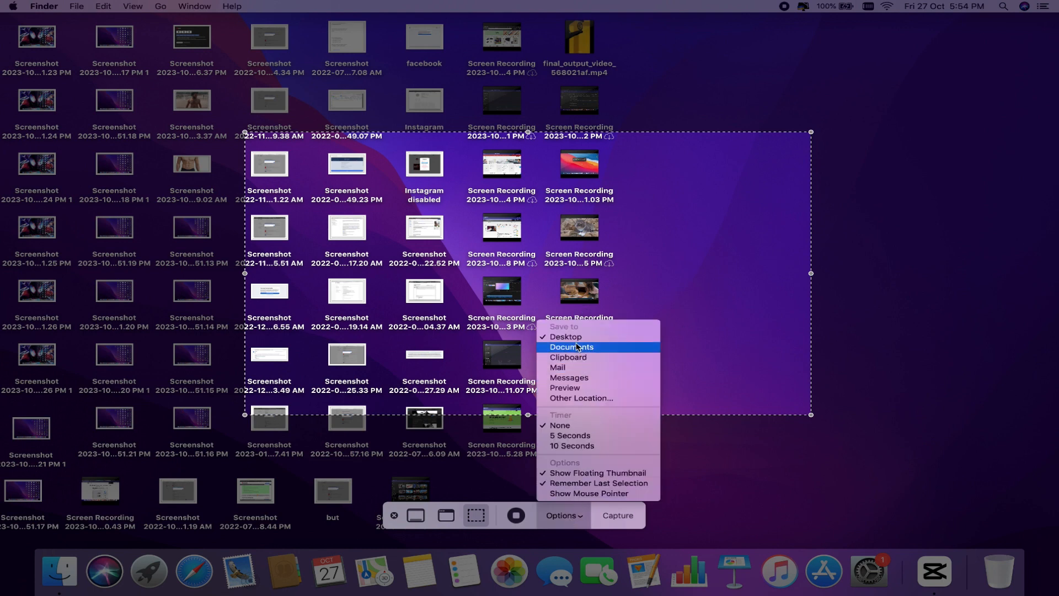
mouse_move(581, 398)
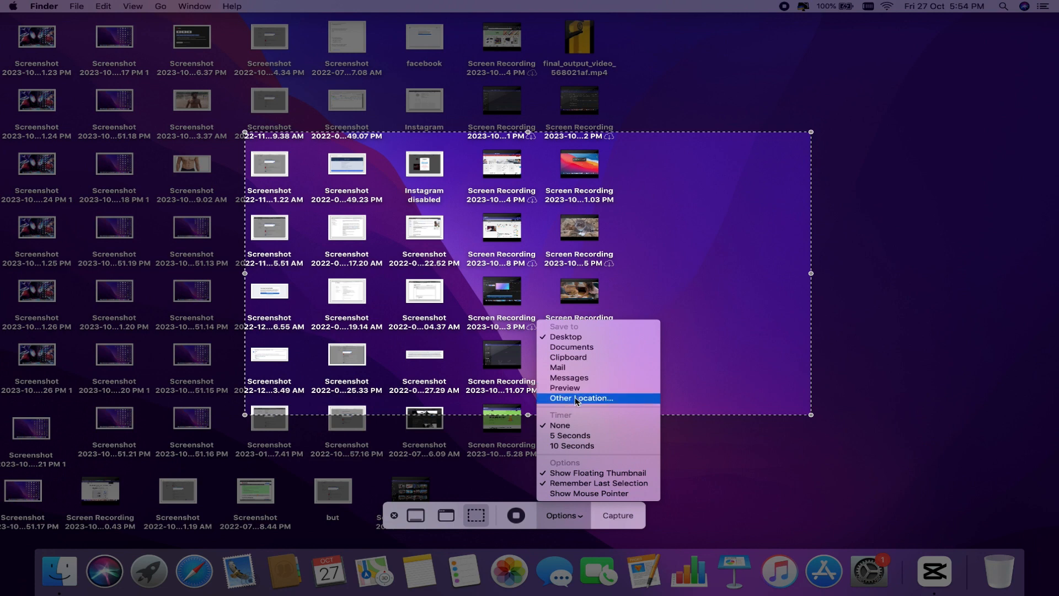
left_click(582, 397)
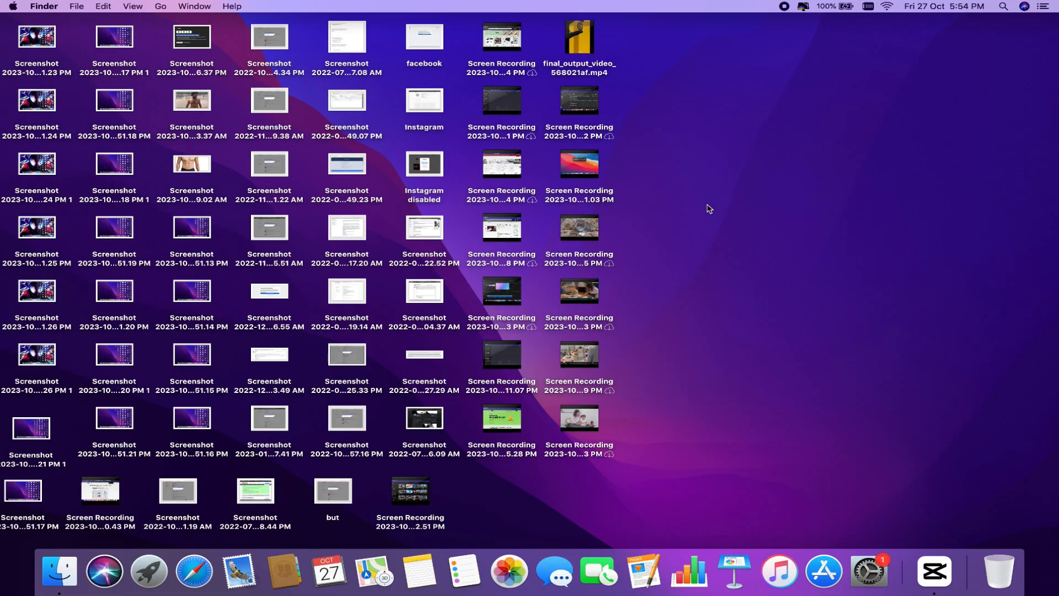
right_click(708, 208)
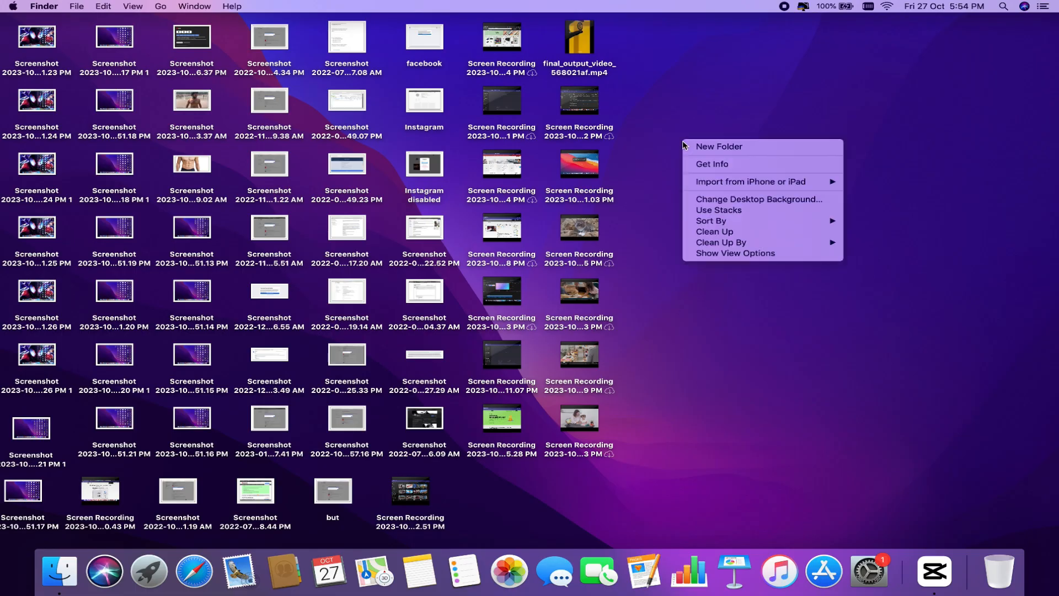
left_click(719, 210)
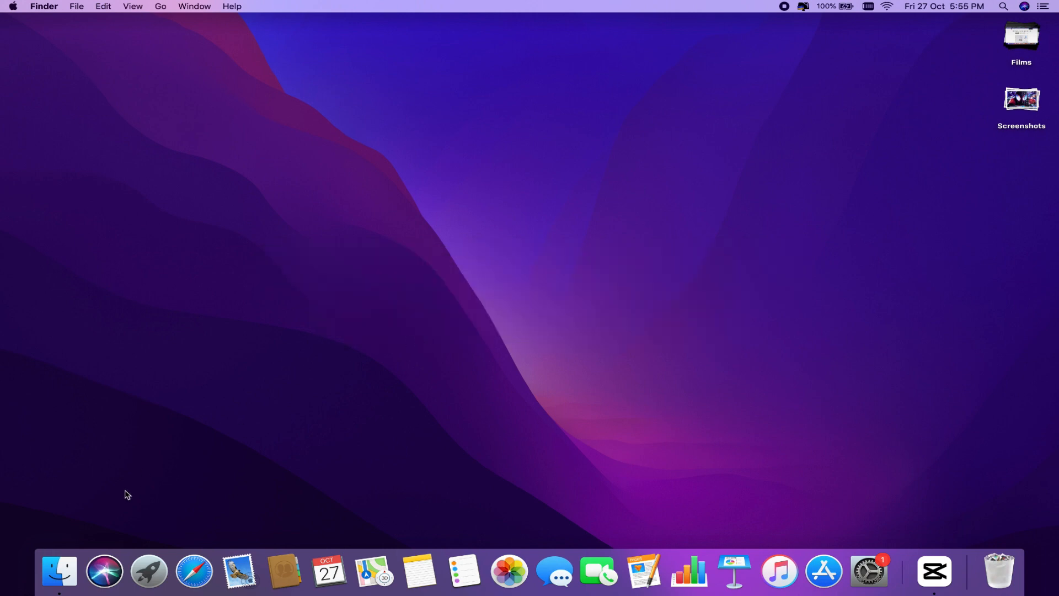
Open 3821093.jpg in an image viewer, Quick Look 172240.jpg, and select 1528093.jpg.
left_click(59, 570)
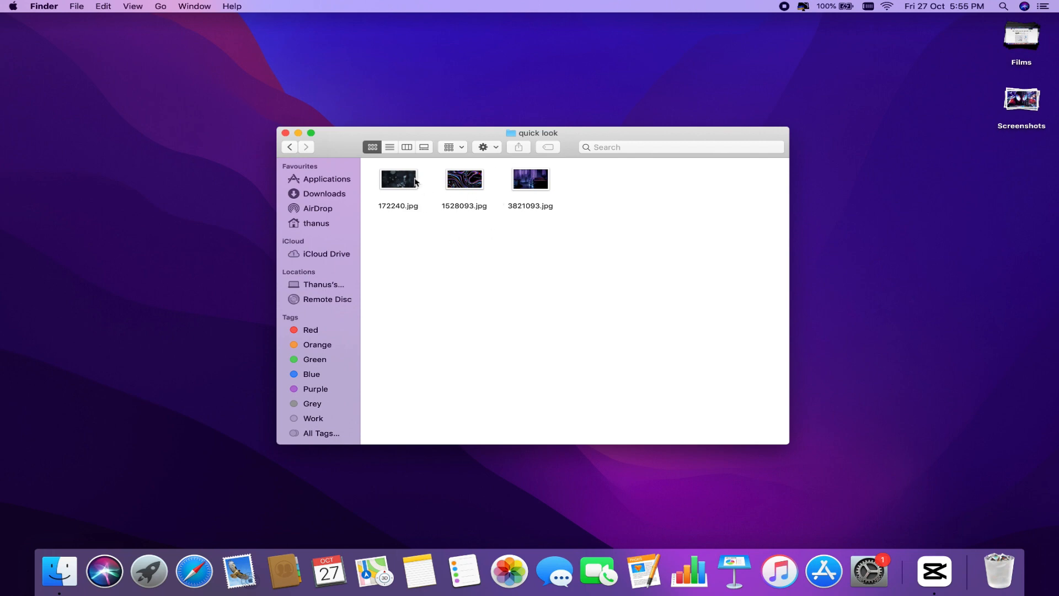
left_click(530, 183)
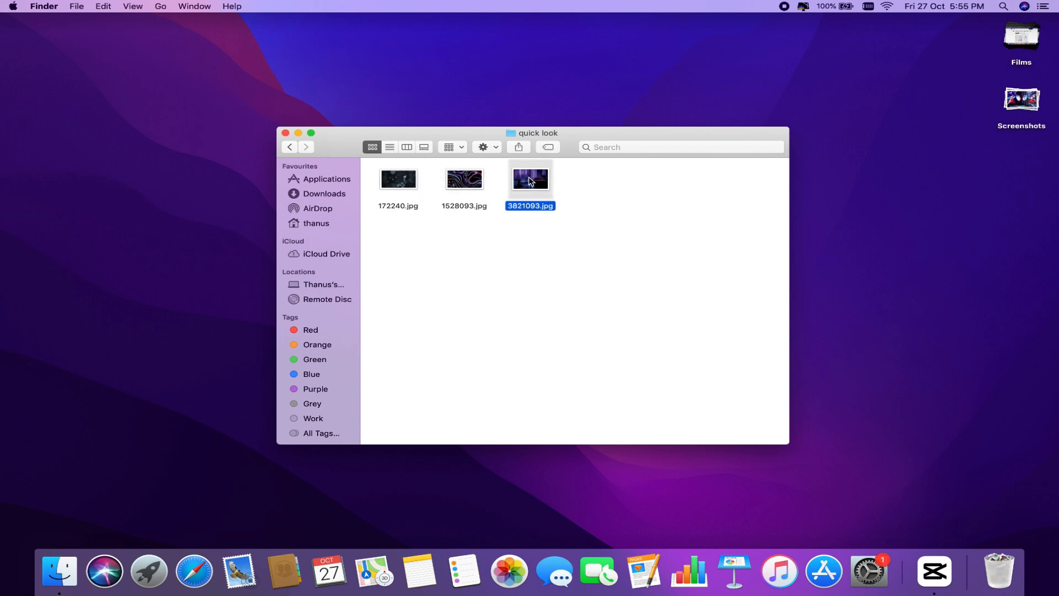
double_click(397, 178)
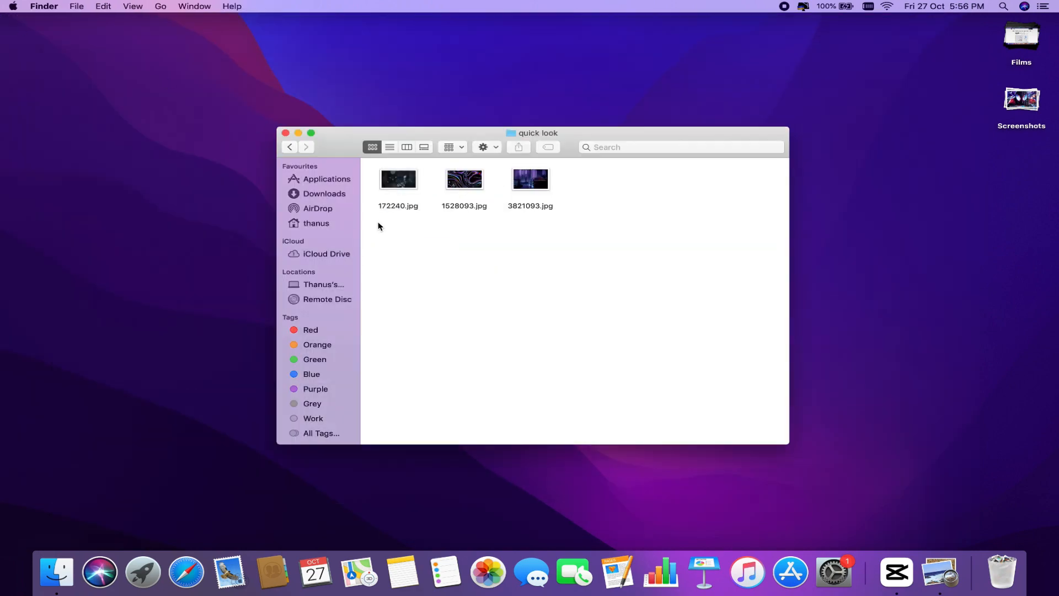
left_click(397, 178)
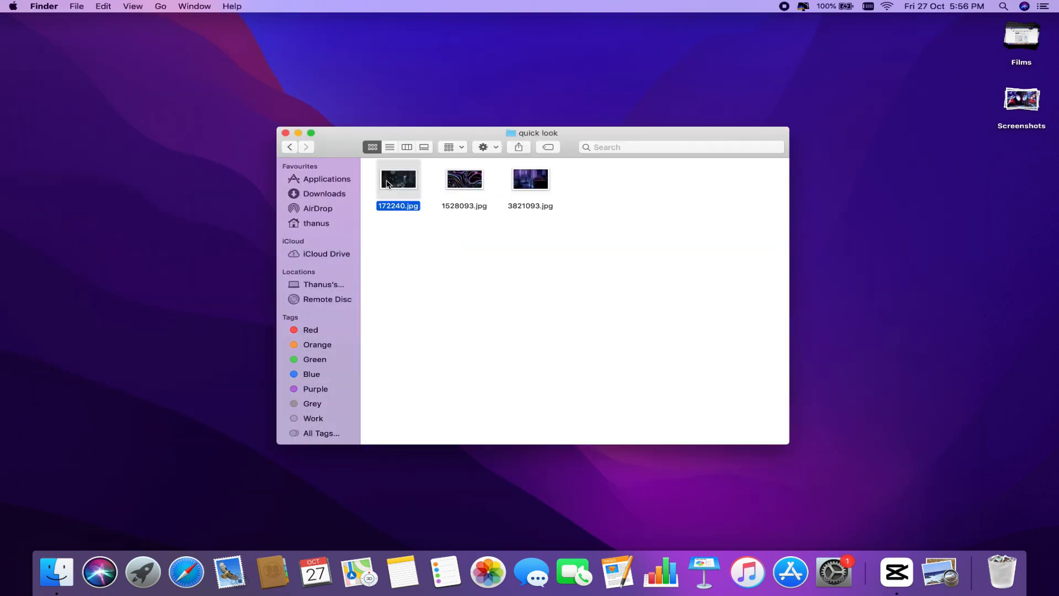
key("space")
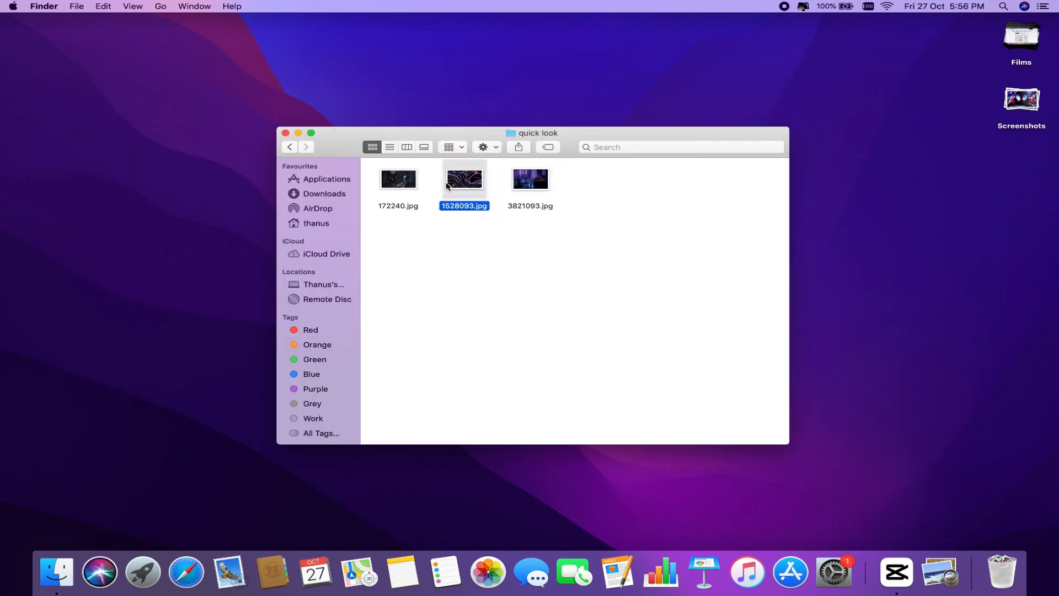
left_click(397, 179)
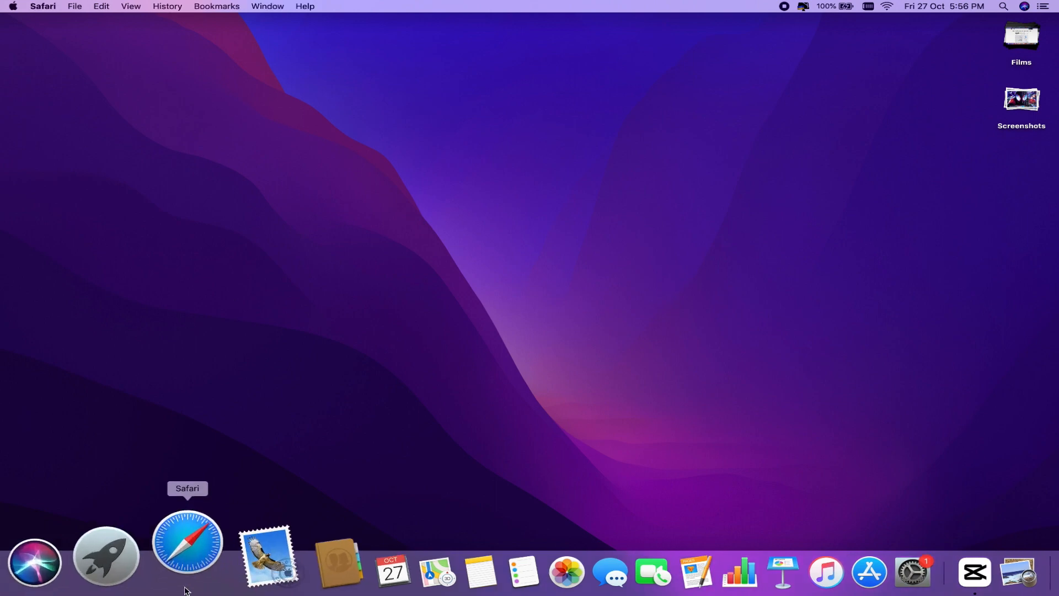
Launch Safari, close its start page window, and quit it from the Dock menu.
left_click(188, 542)
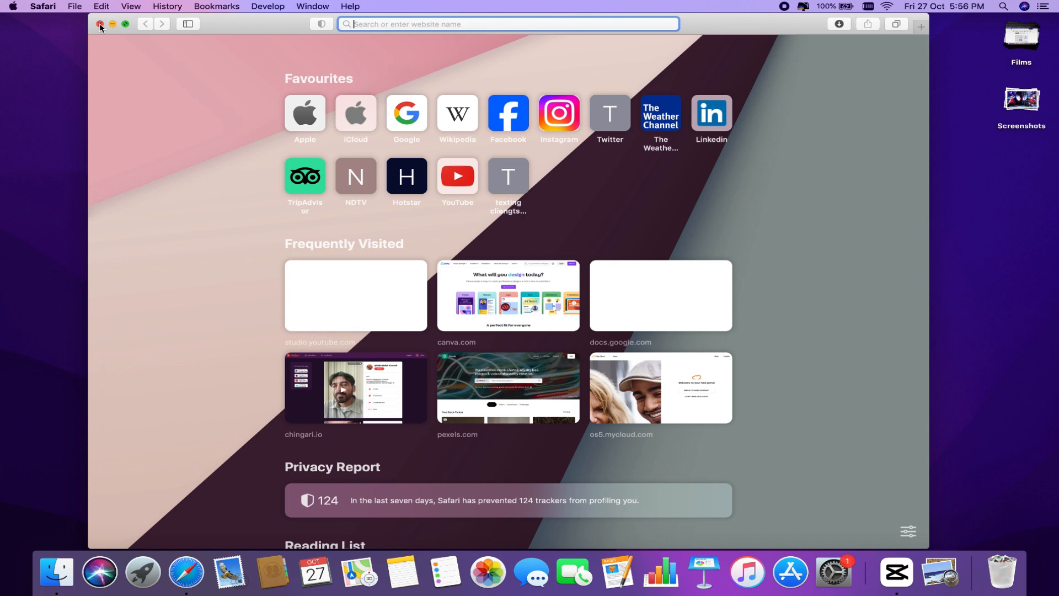
left_click(101, 23)
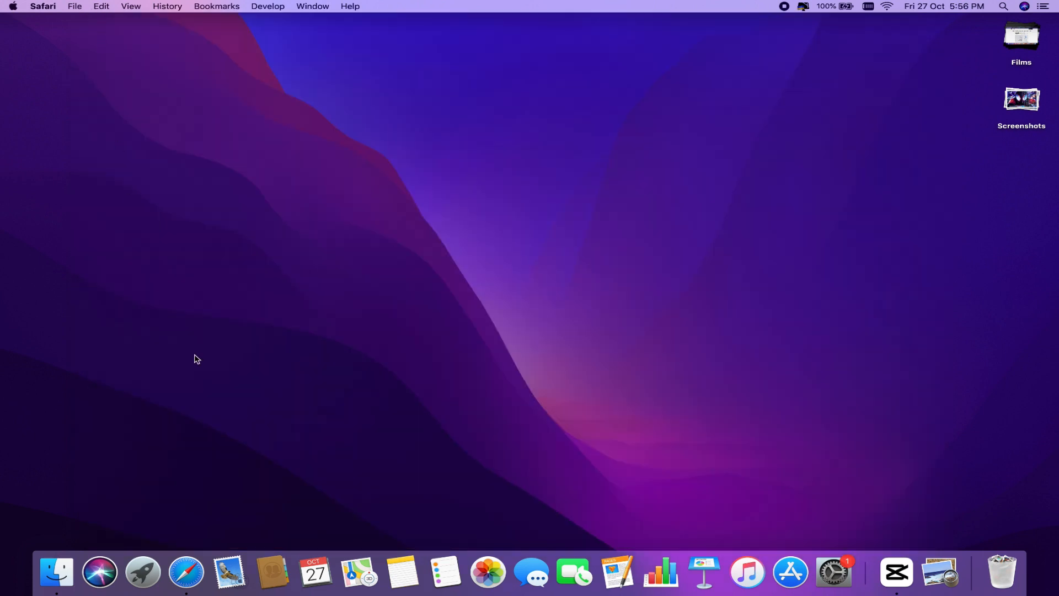
mouse_move(177, 553)
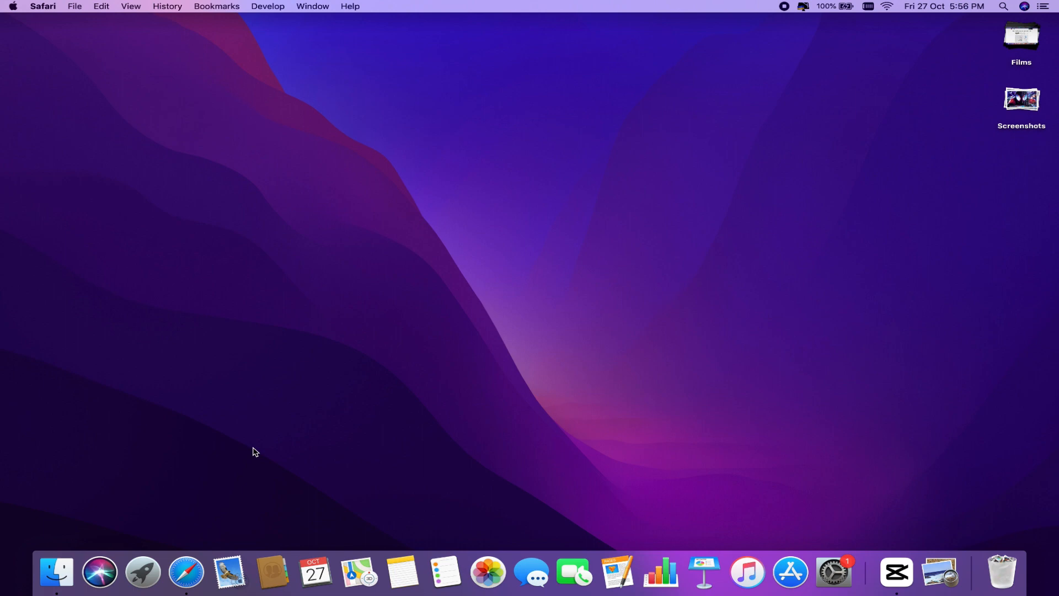
mouse_move(186, 571)
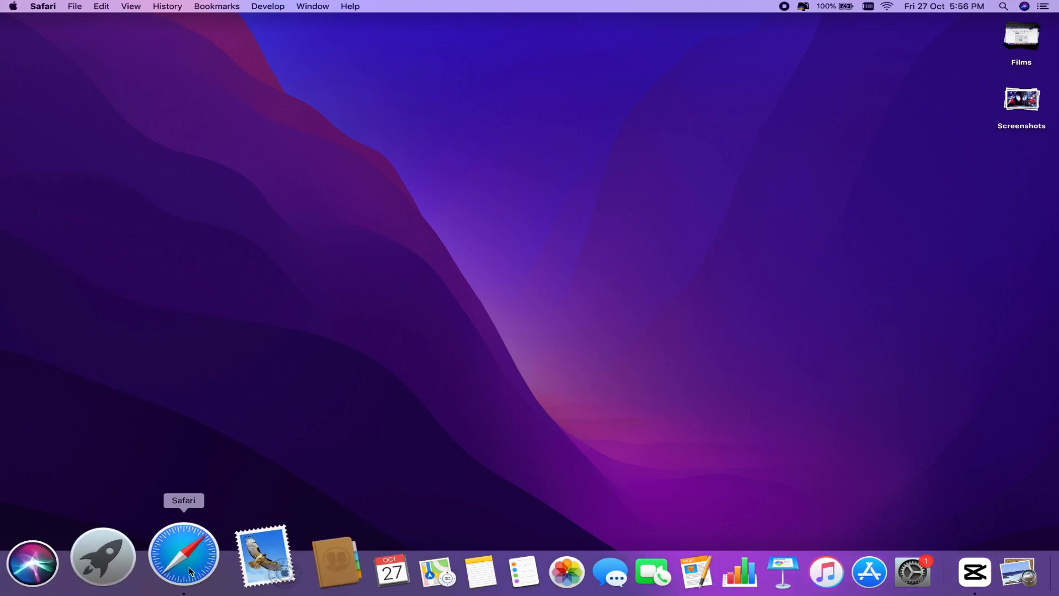
right_click(183, 553)
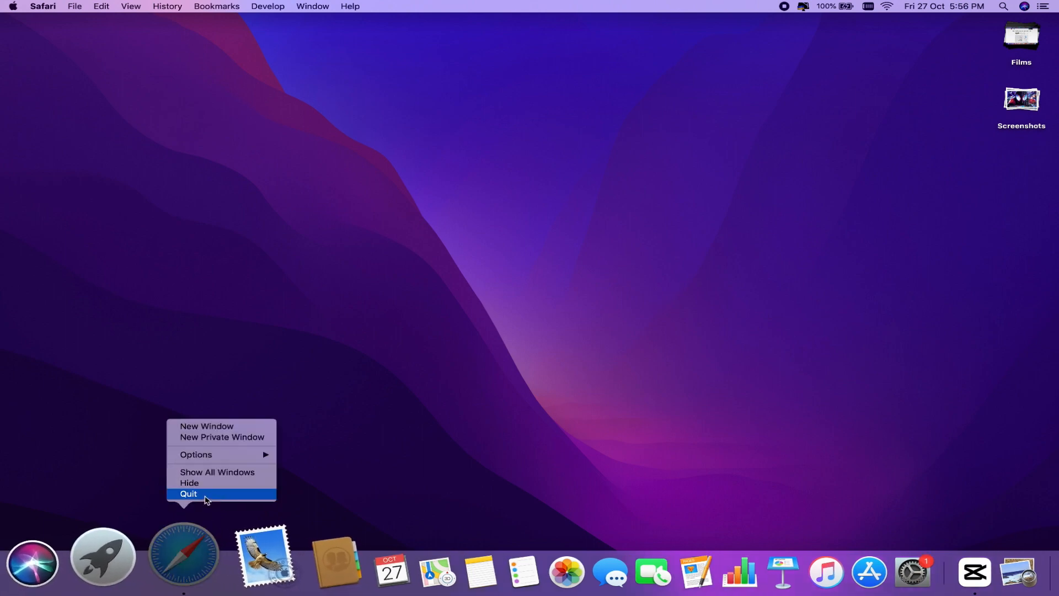
mouse_move(307, 491)
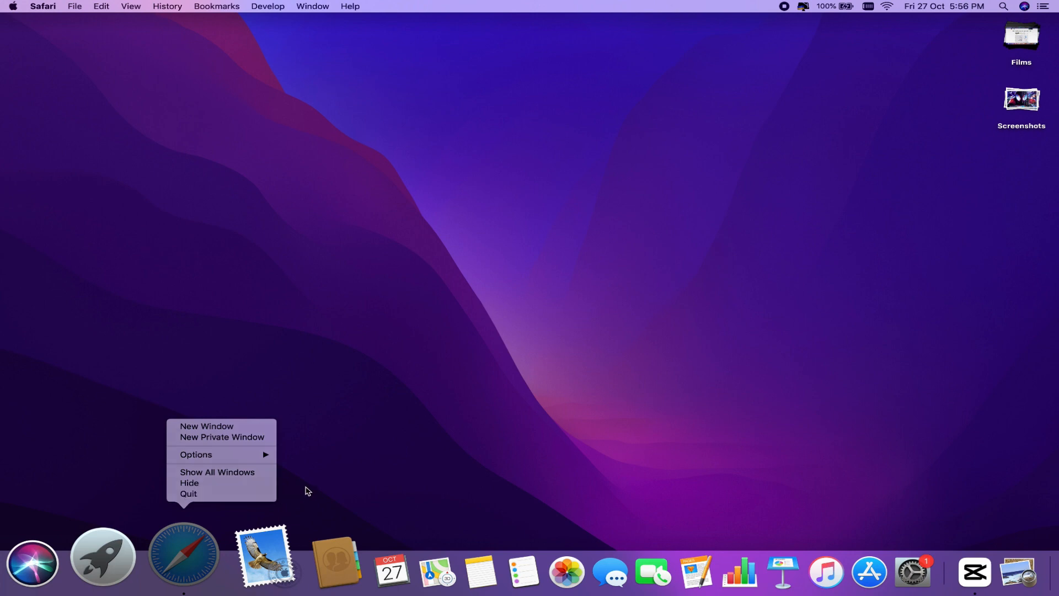
left_click(183, 554)
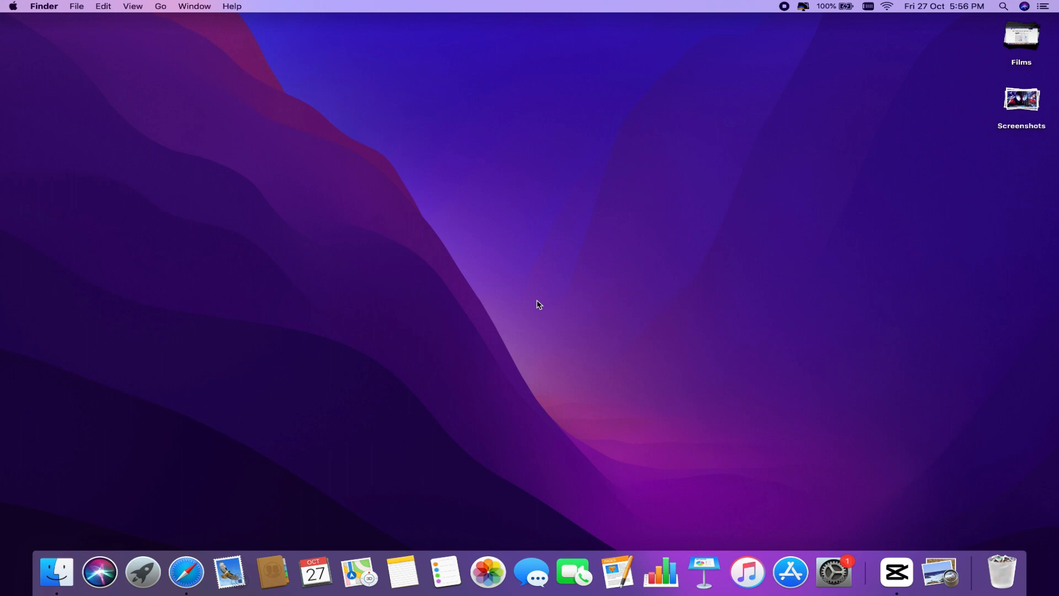
mouse_move(176, 554)
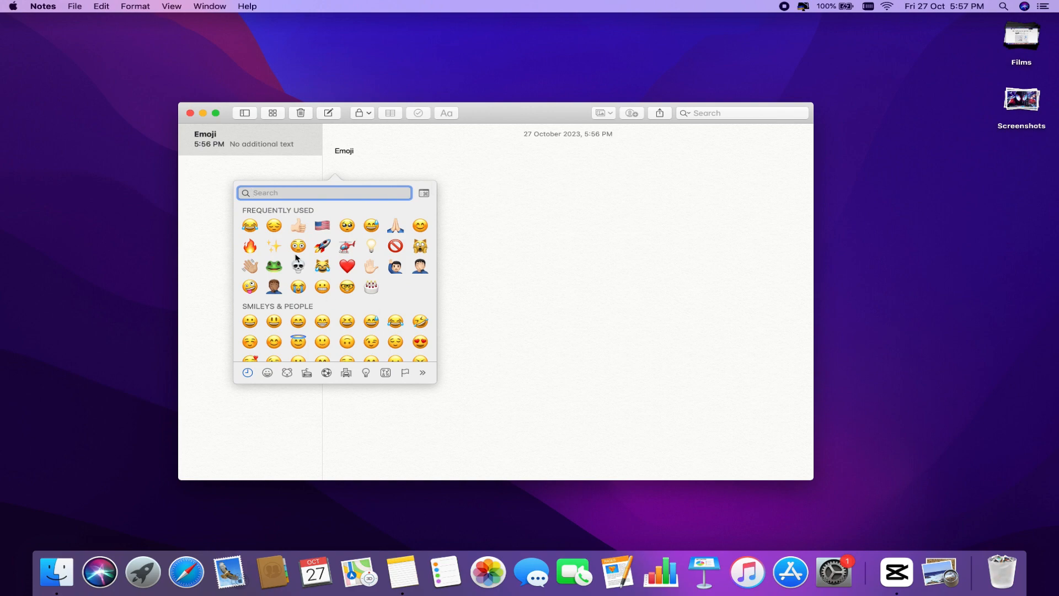
mouse_move(353, 296)
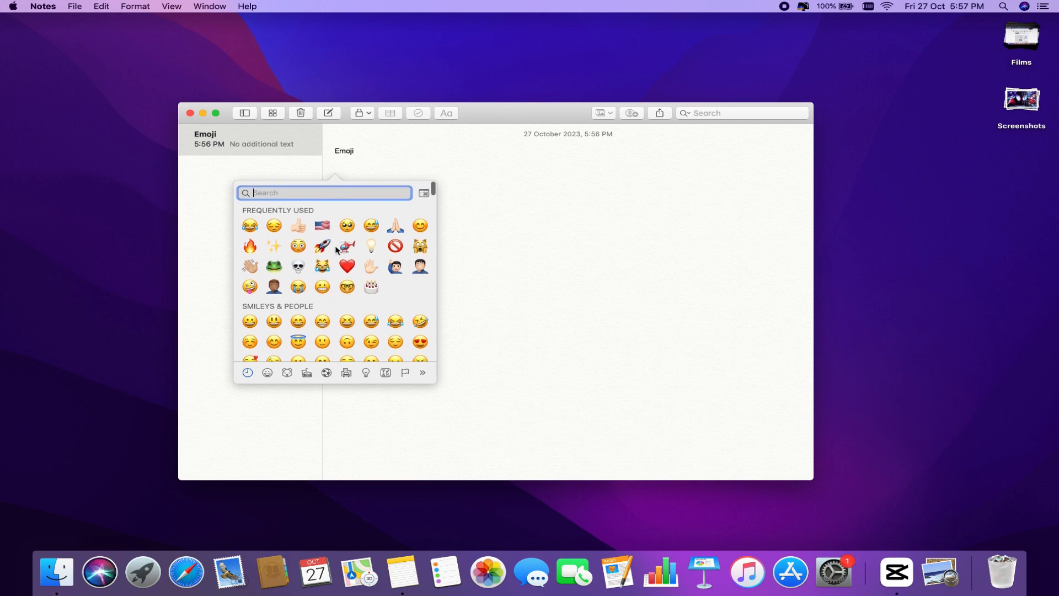
Search the emoji picker for 'apple', then clear the search field.
type("apple")
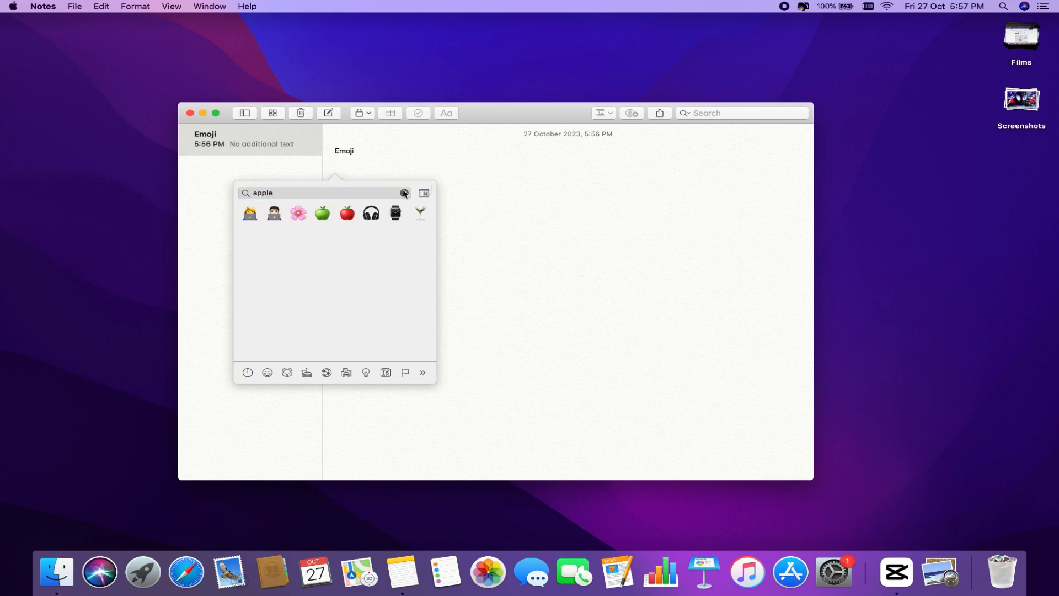
left_click(404, 193)
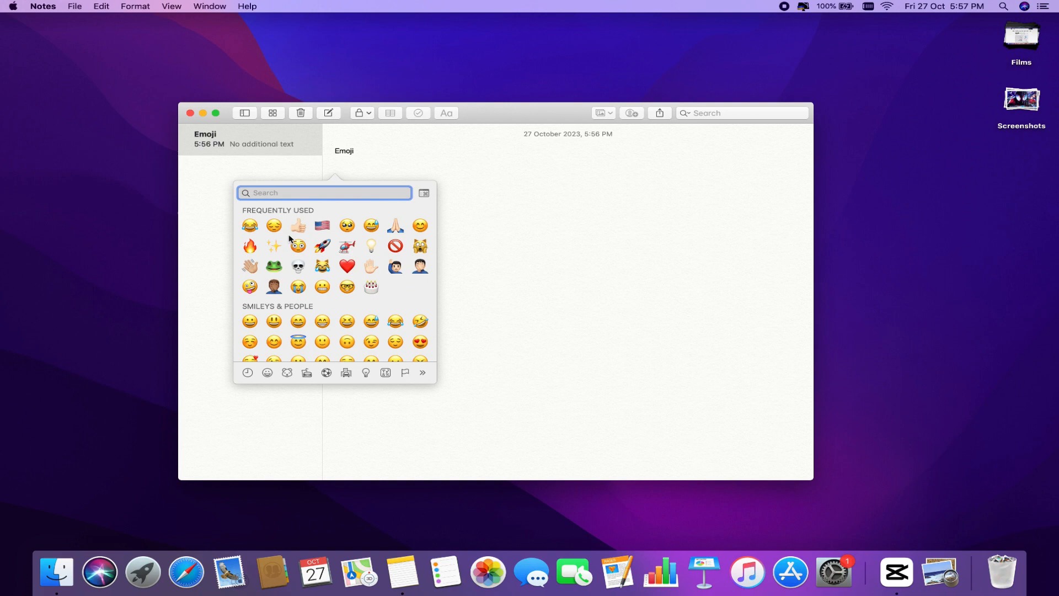
mouse_move(332, 265)
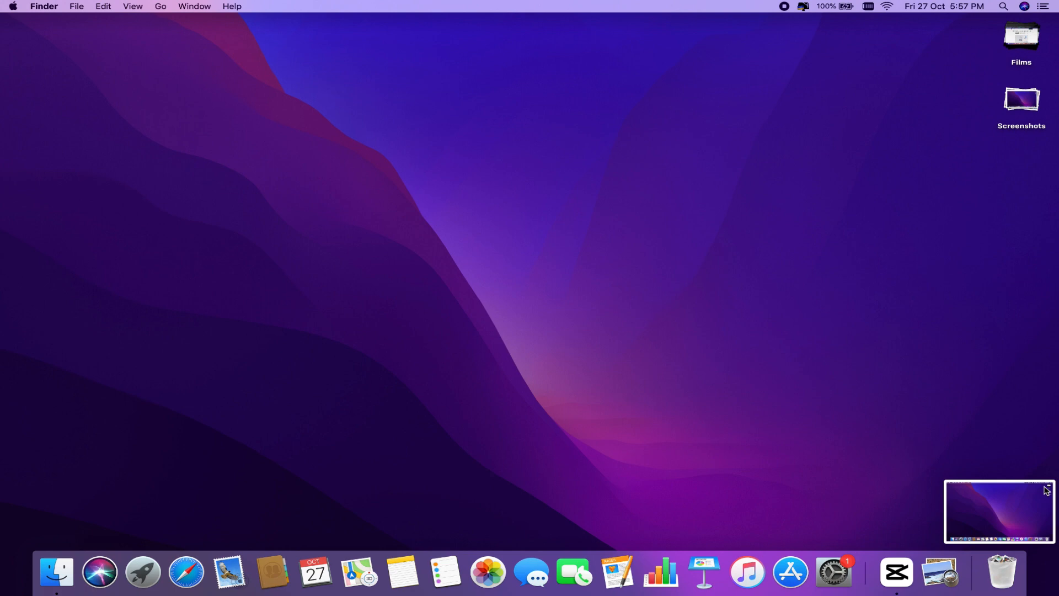
mouse_move(691, 372)
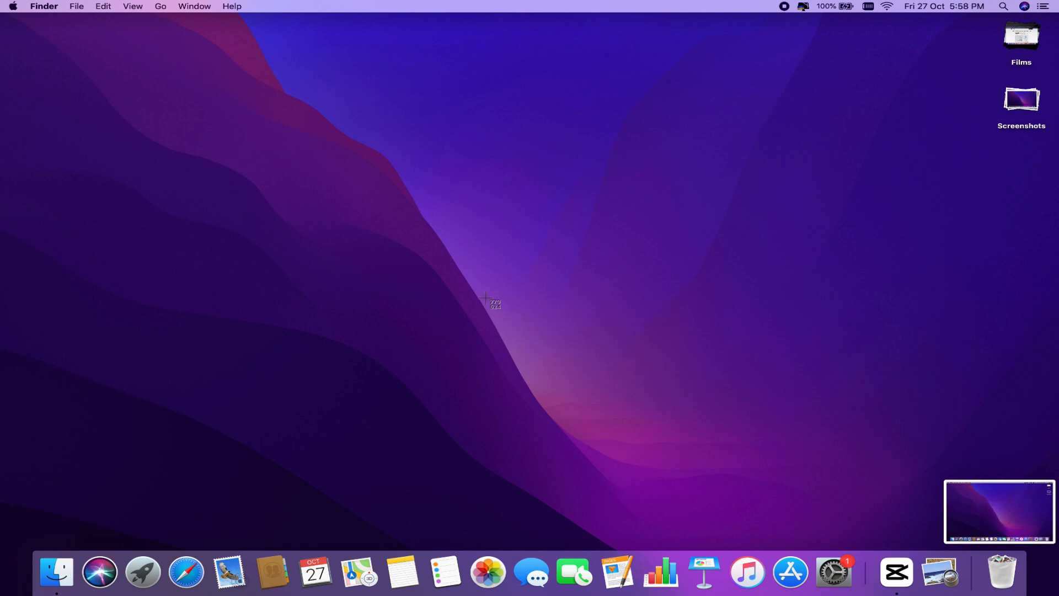
mouse_move(199, 146)
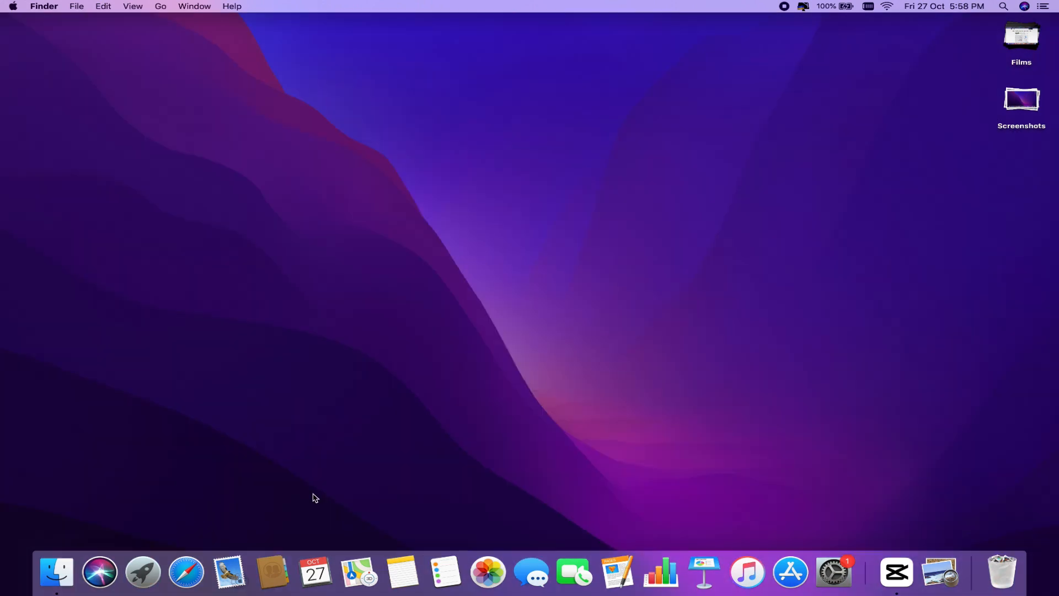
Capture the Safari start page window as a window screenshot.
left_click(186, 571)
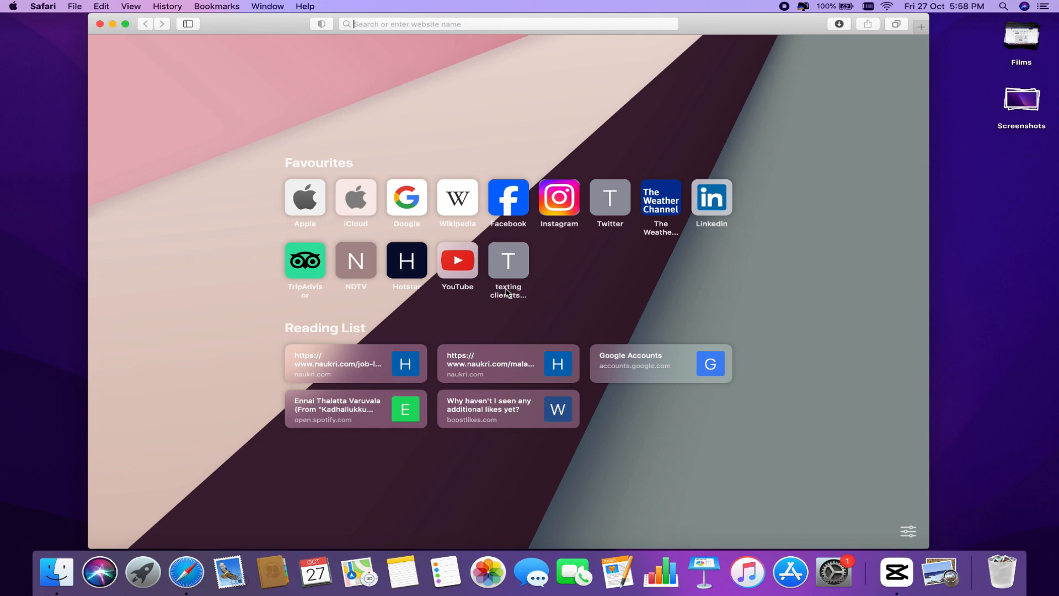
left_click(508, 24)
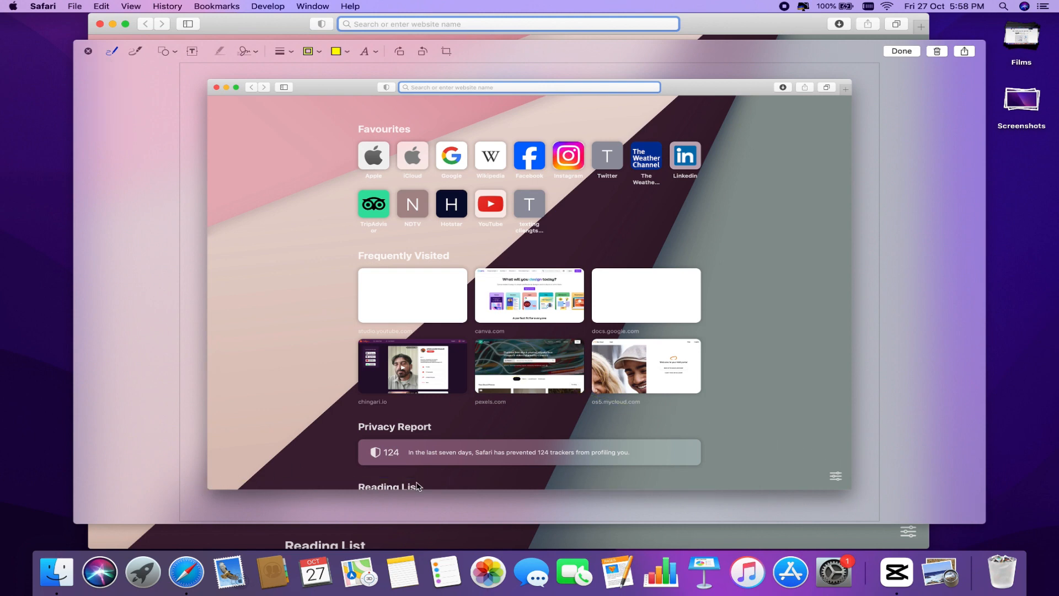
mouse_move(479, 466)
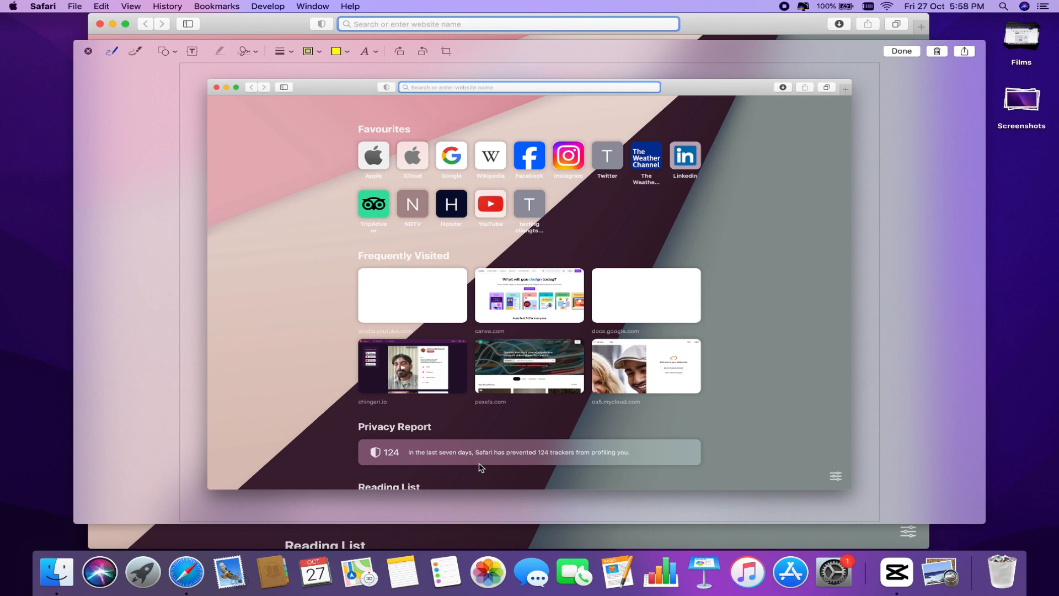
mouse_move(442, 291)
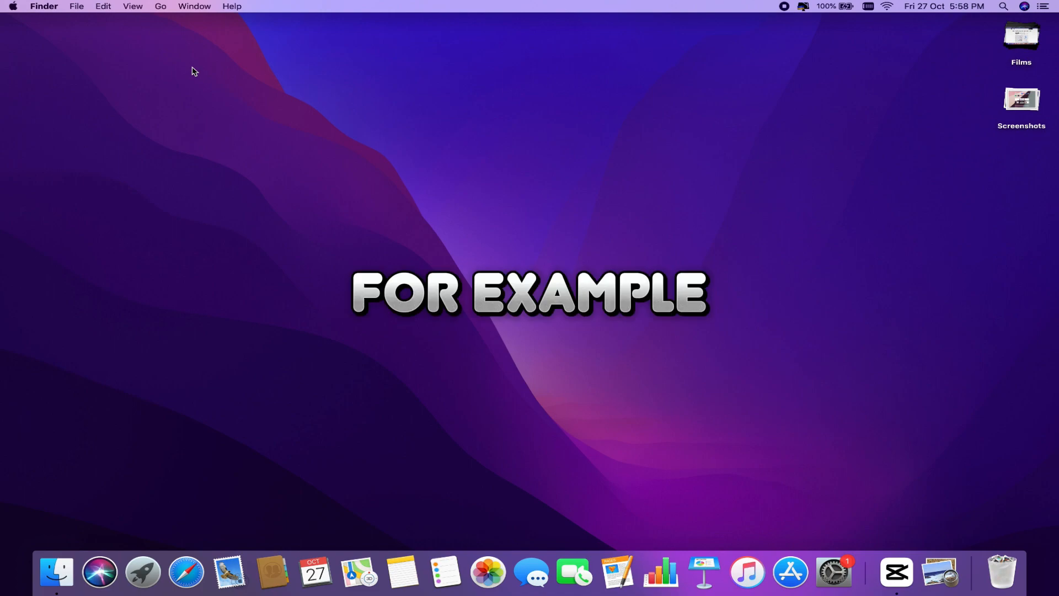
Bring up the phone article, scroll down, and dismiss the definition of 'might'.
left_click(186, 572)
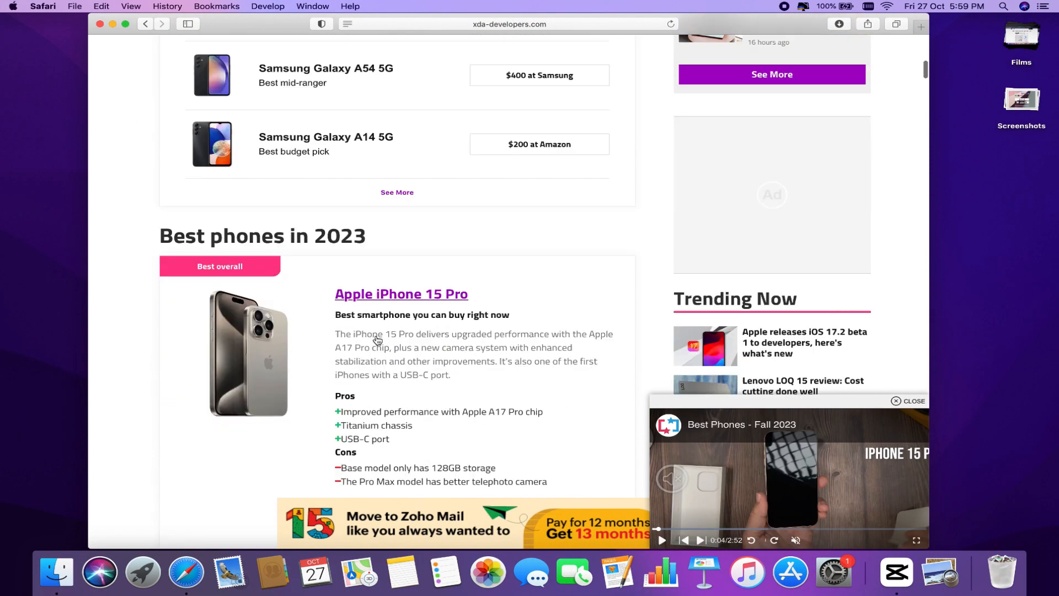
scroll("down", 3)
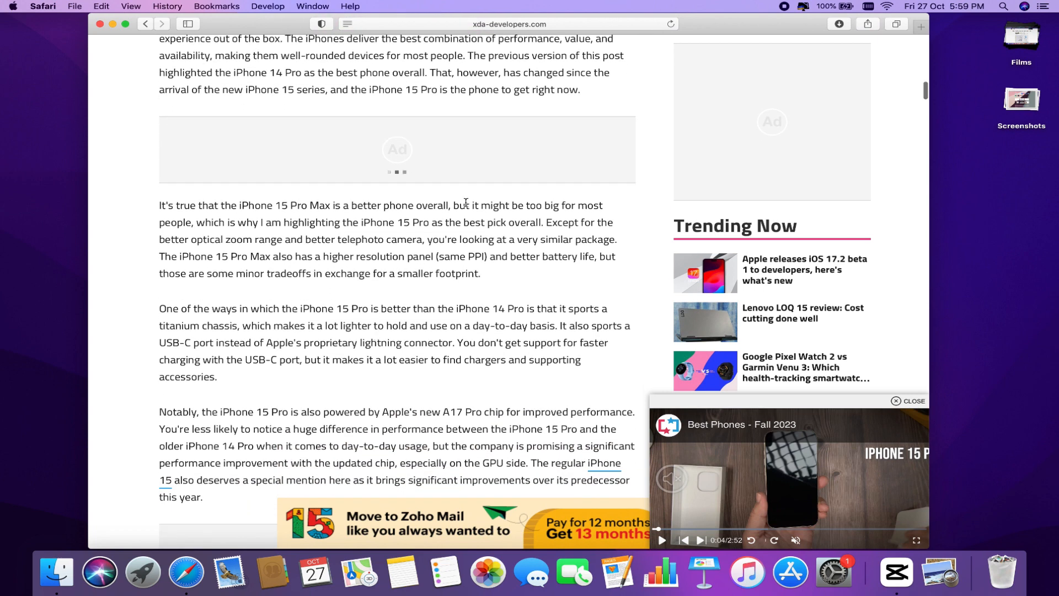
mouse_move(492, 205)
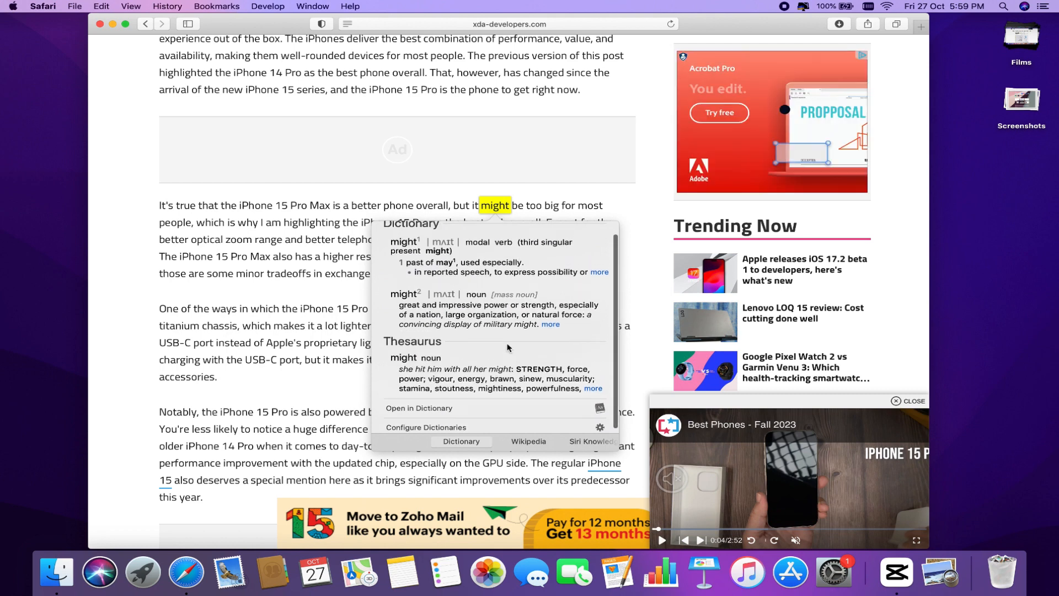
left_click(517, 221)
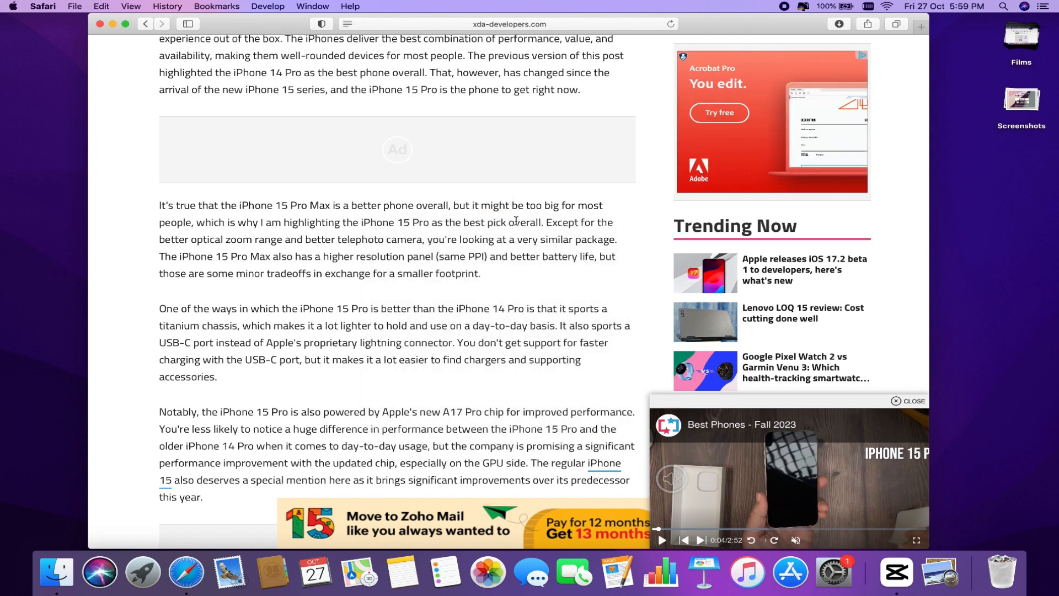
Look up 'footprint' in the dictionary via Look Up, then dismiss its definition.
double_click(448, 273)
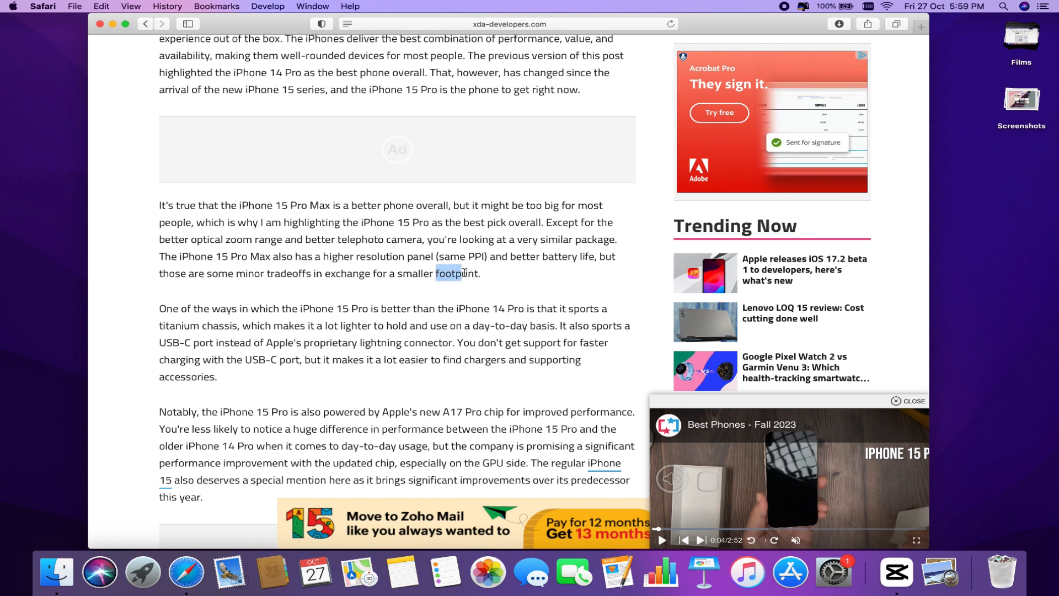
right_click(458, 273)
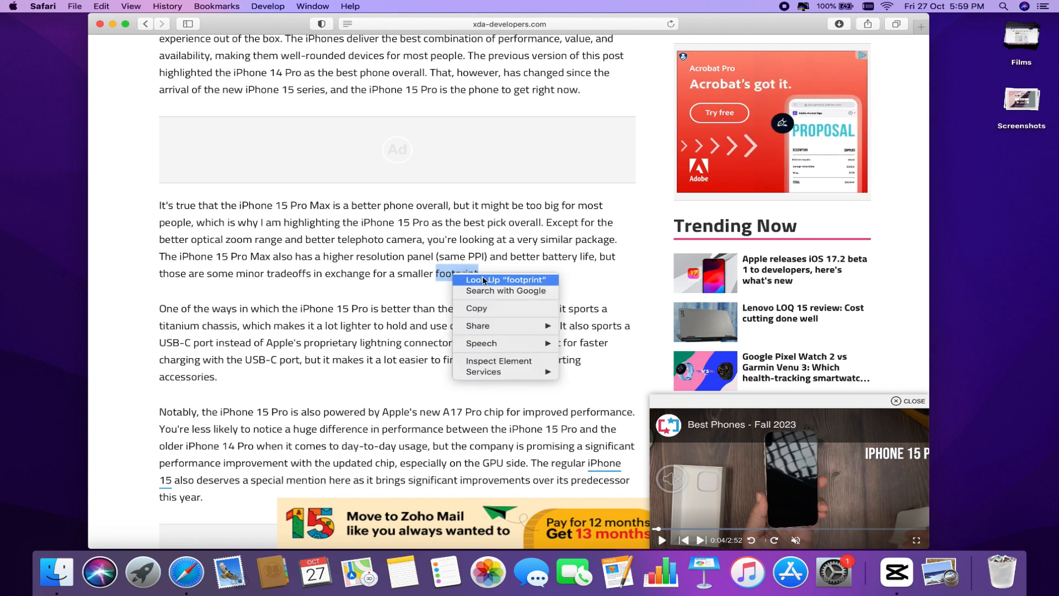
left_click(505, 280)
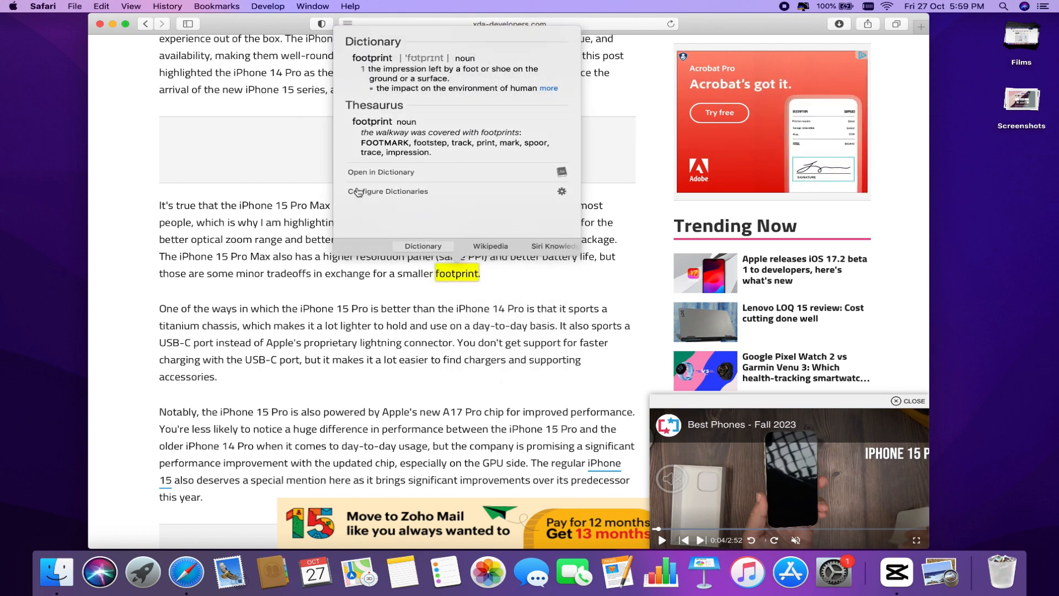
left_click(490, 280)
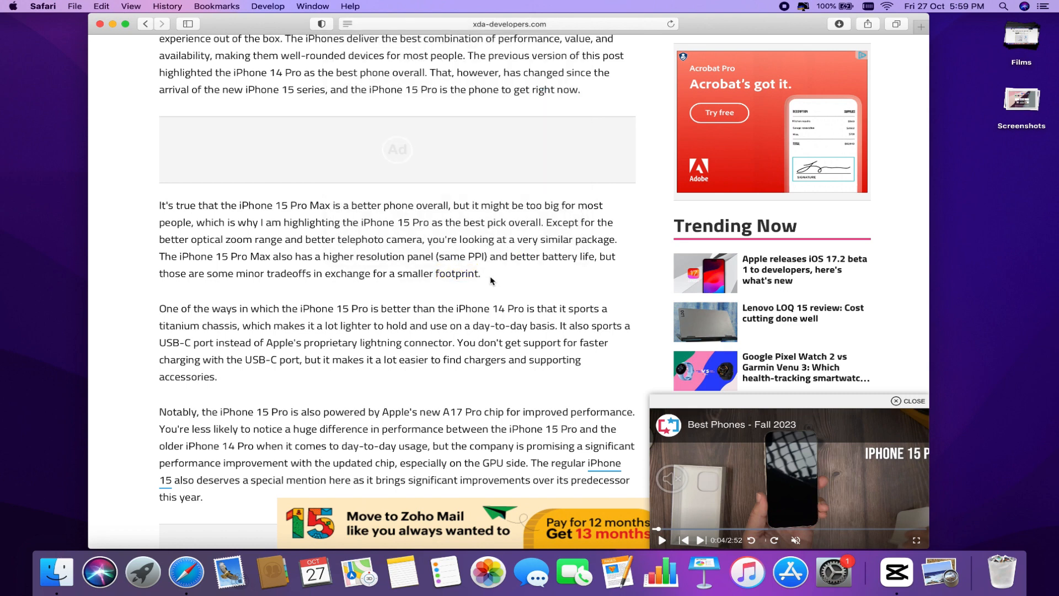
double_click(457, 273)
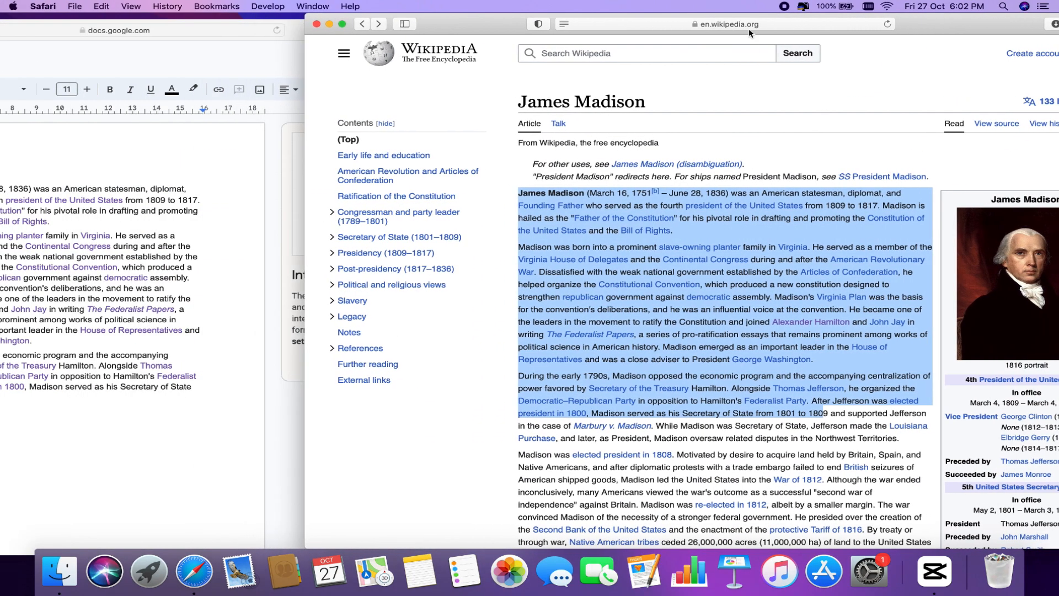
Re-paste the copied James Madison text into the Google document with Paste and Match Style.
left_click(114, 30)
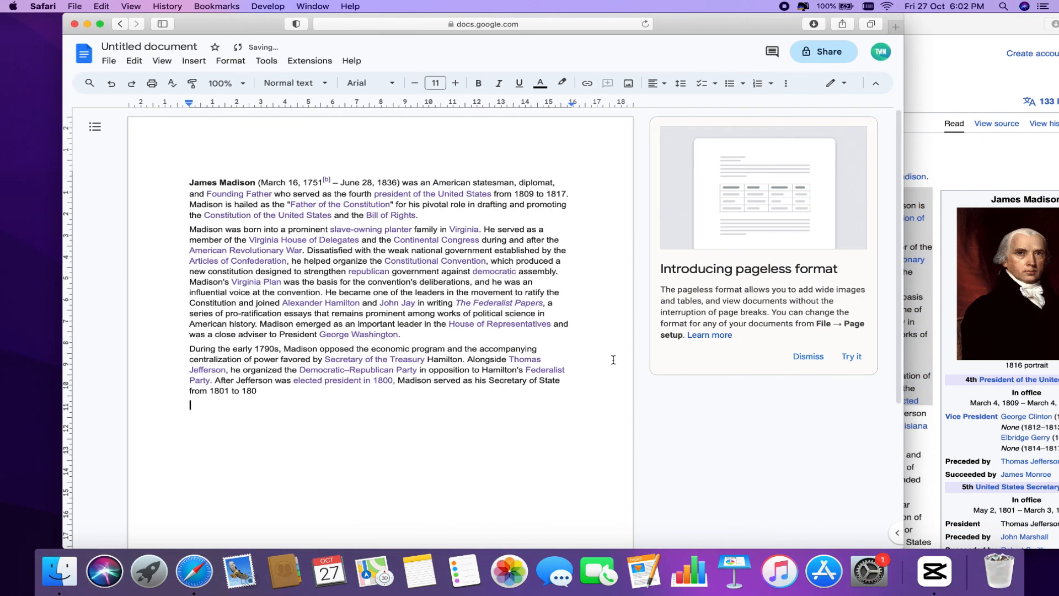
key("cmd+a")
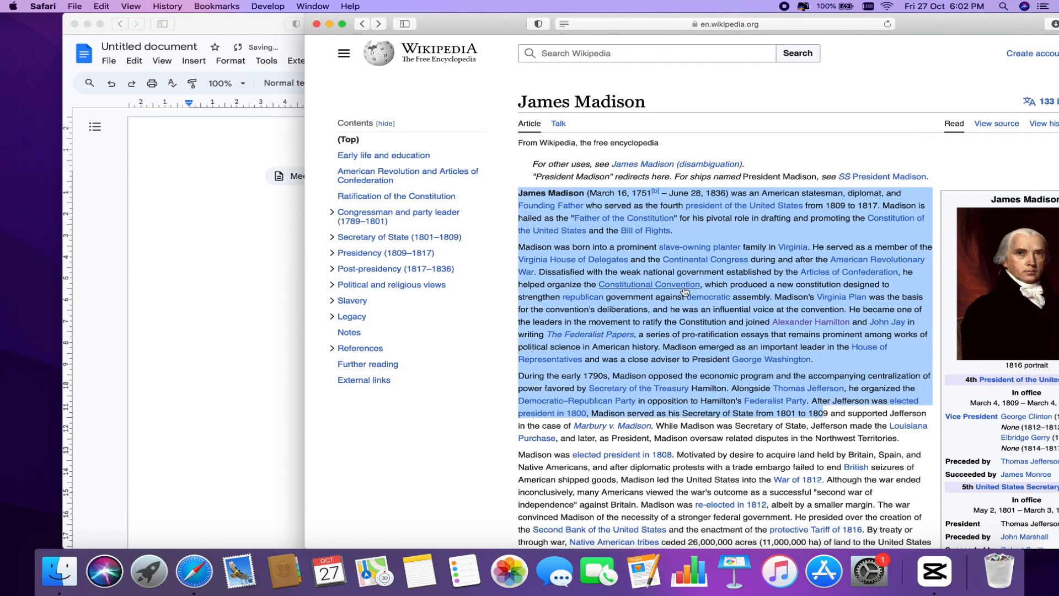
left_click(217, 202)
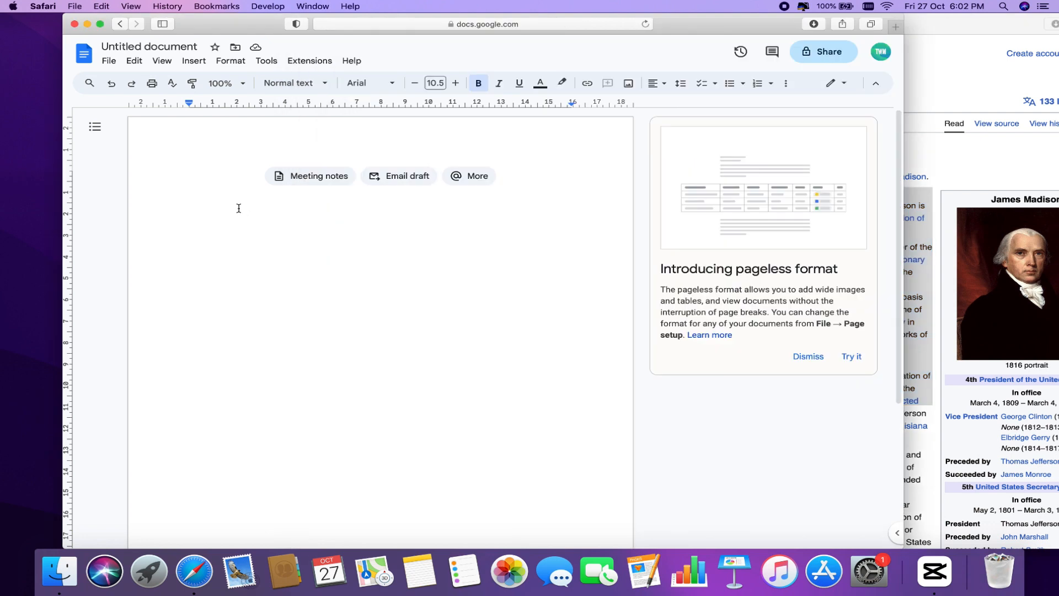
left_click(101, 6)
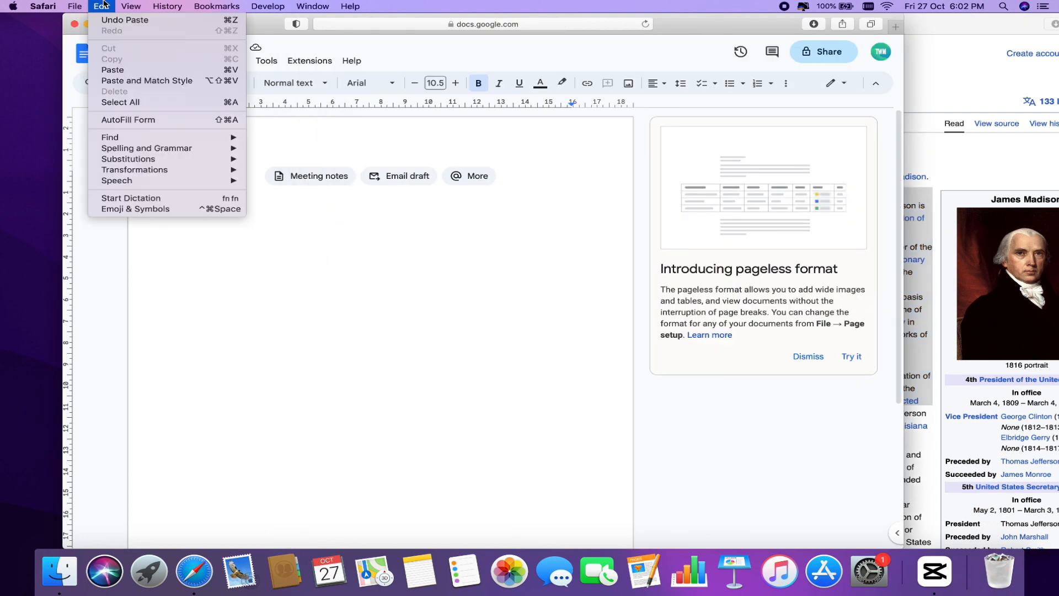
mouse_move(146, 81)
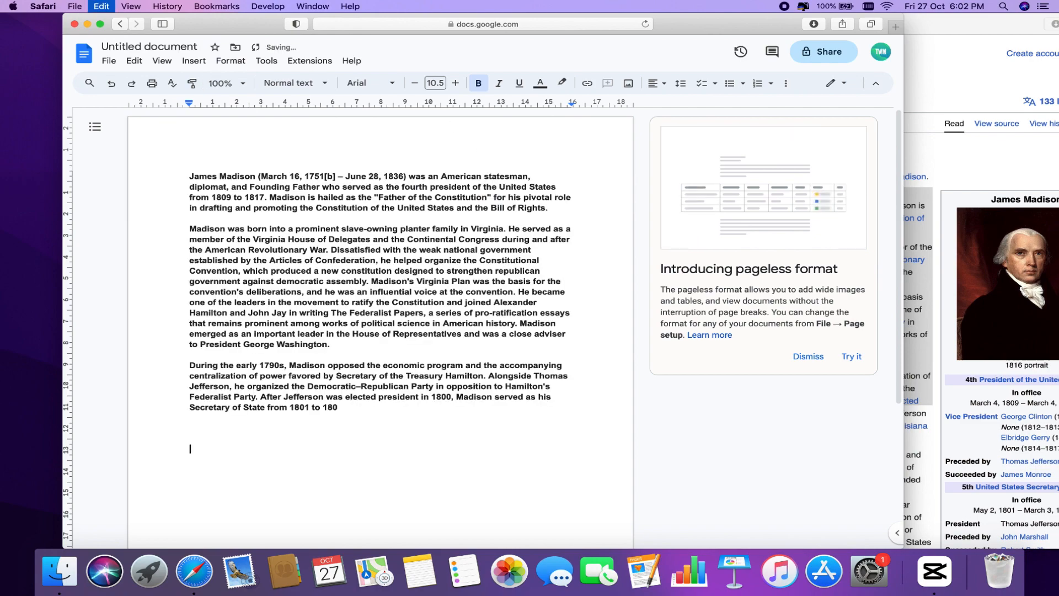
key("cmd+v")
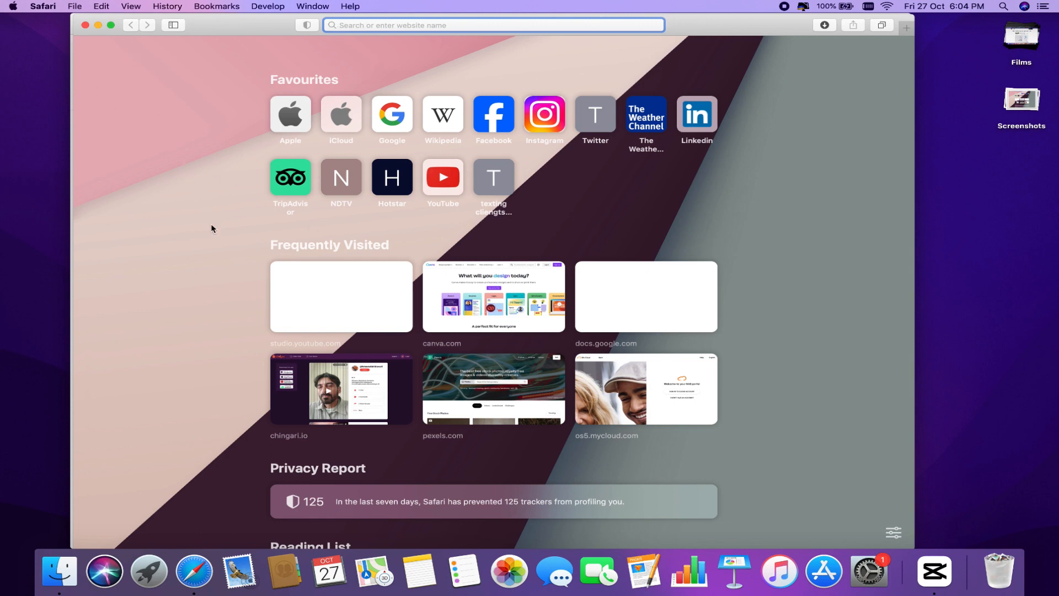
Pick the second Safari window in Mission Control for the other half of the split.
key("mission_control")
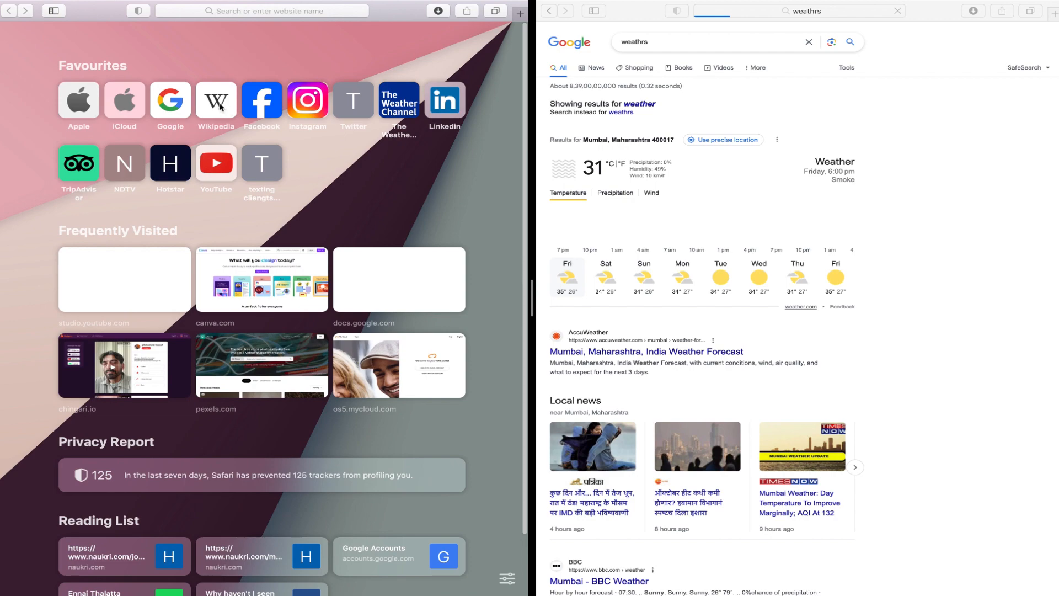
left_click(216, 101)
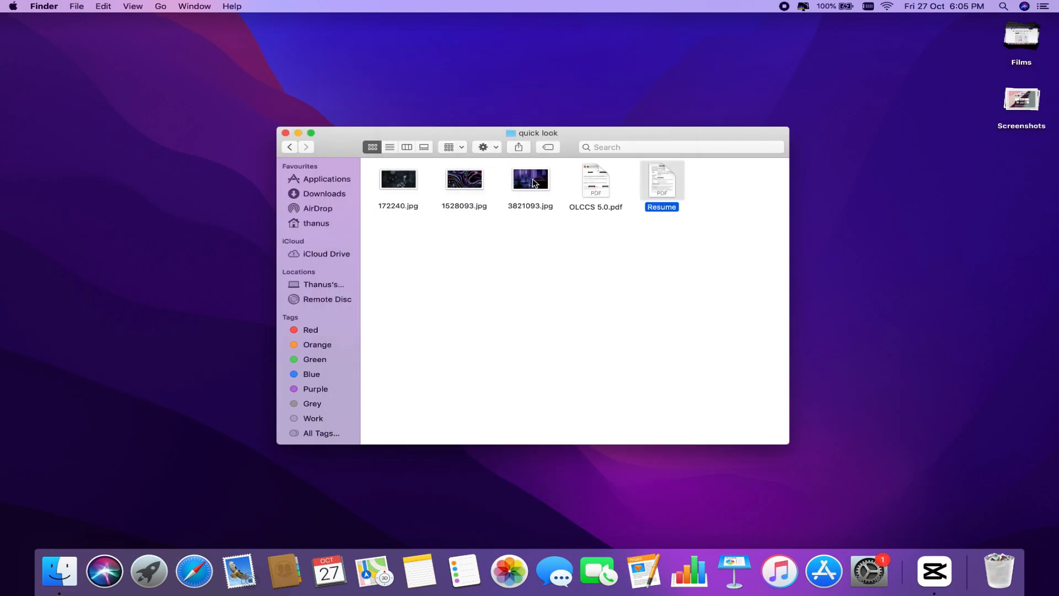
Add Resume to the selection and run Quick Actions > Create PDF on the four files.
left_click(697, 236)
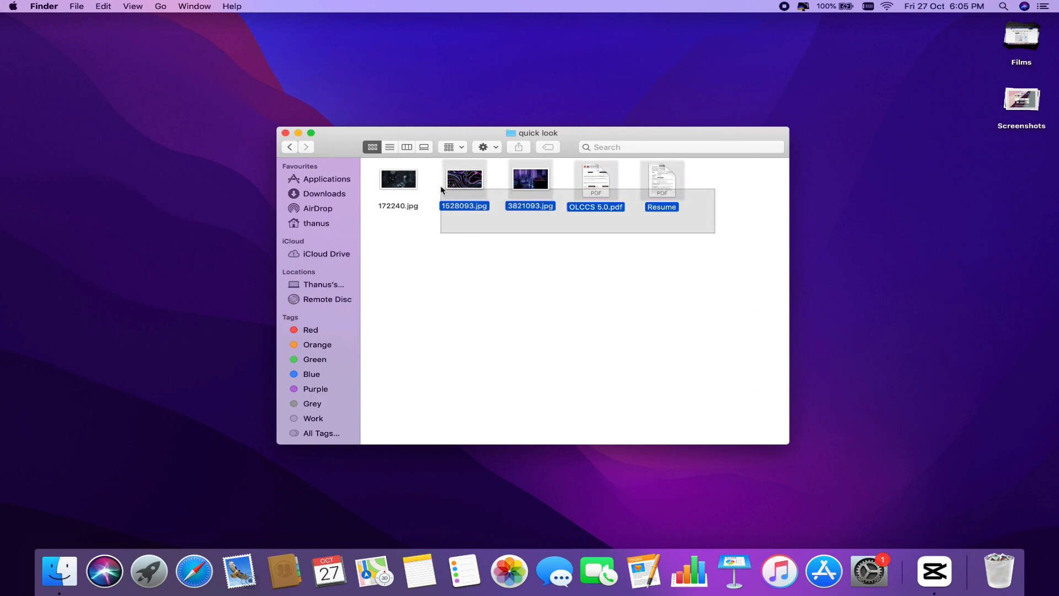
right_click(464, 180)
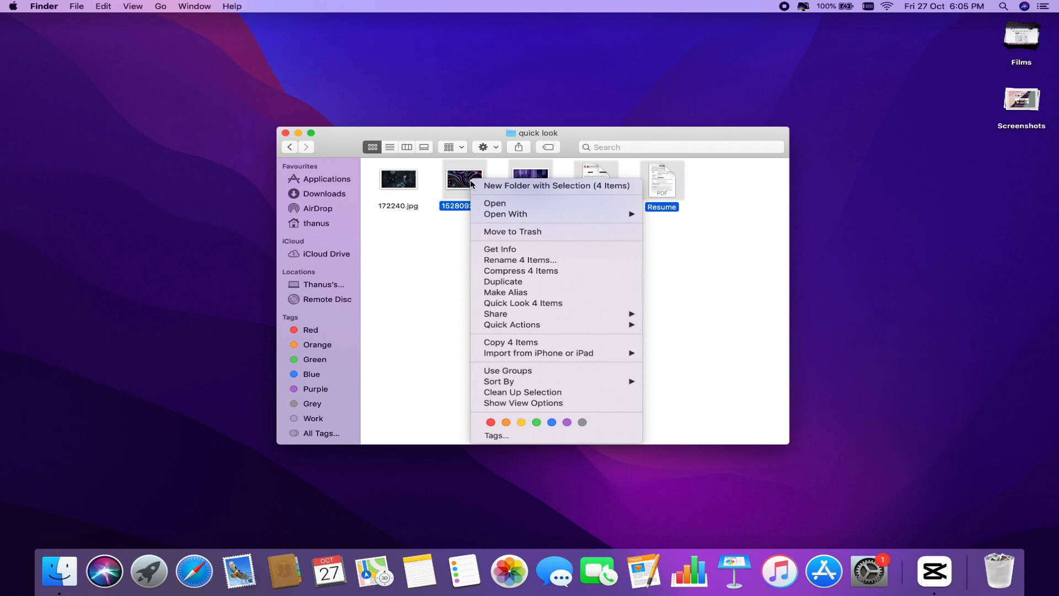
mouse_move(512, 324)
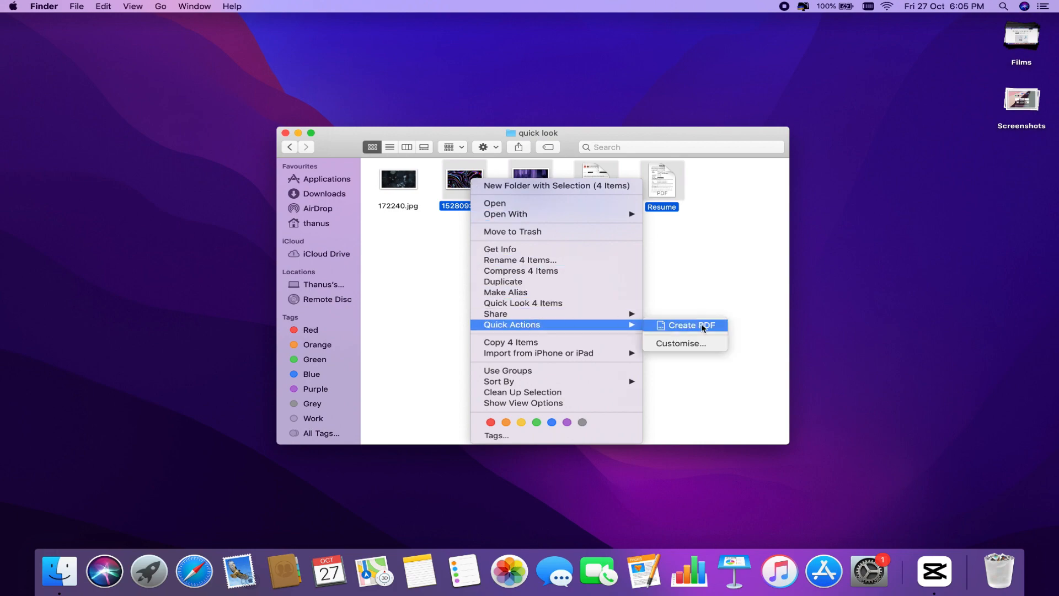
left_click(688, 325)
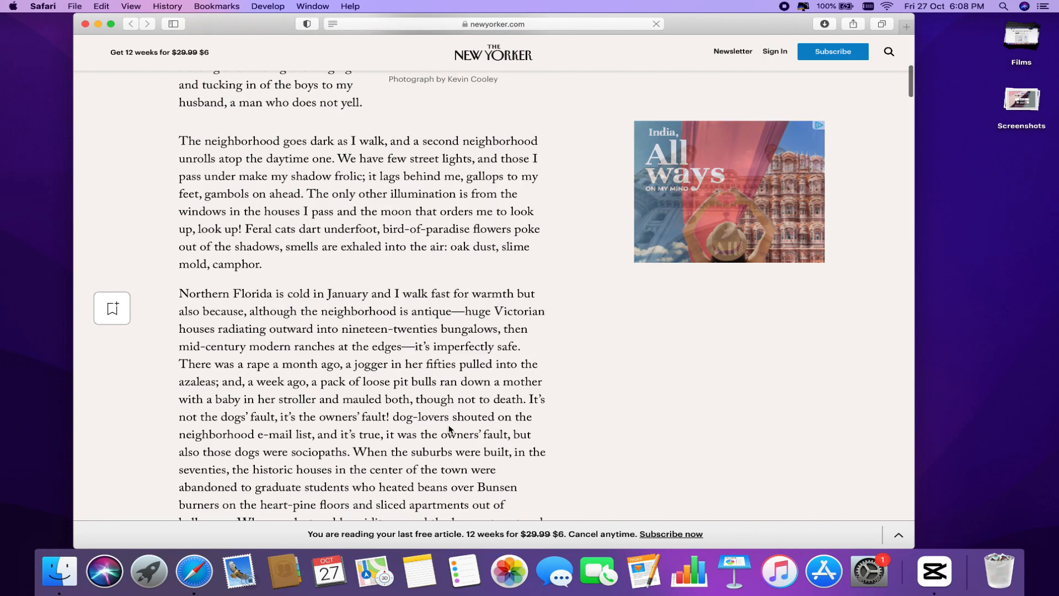
Summarise the selected New Yorker paragraphs via Safari Services and shorten the summary size.
scroll("down", 3)
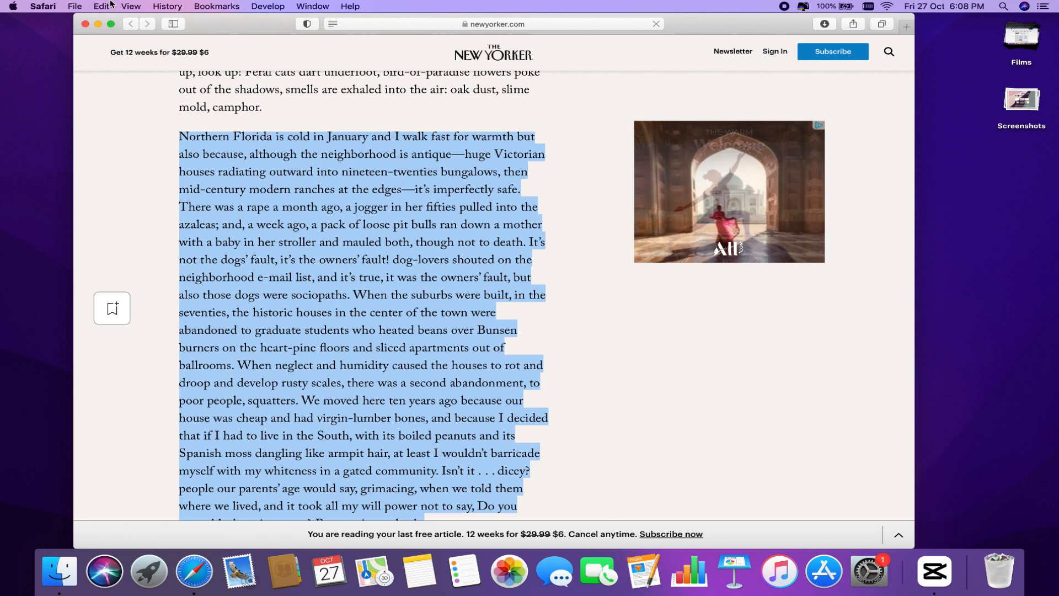
left_click(43, 6)
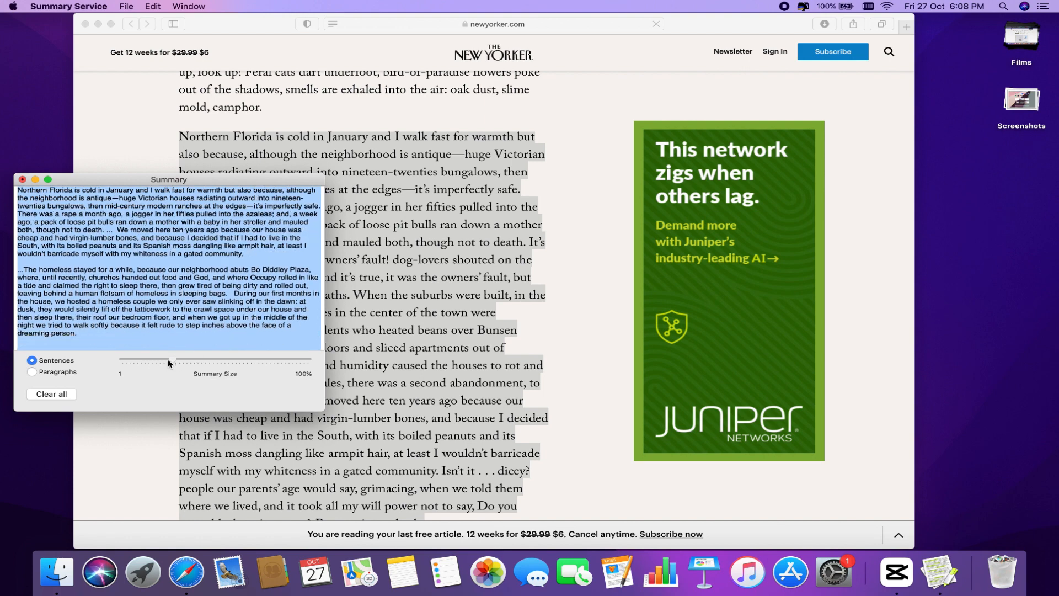
left_click_drag(171, 363, 129, 362)
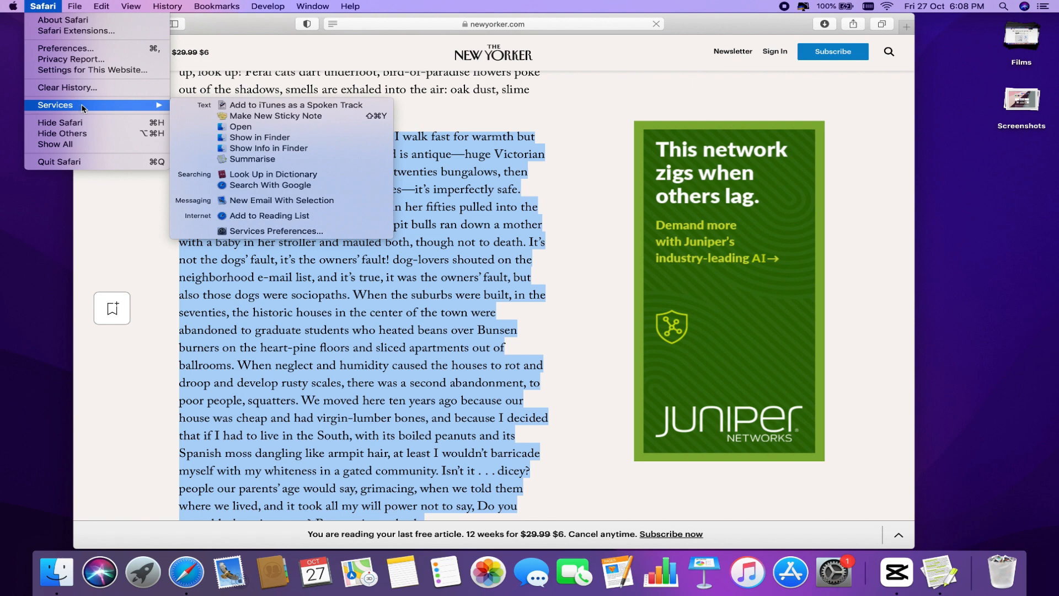
Open Services Preferences and scroll the Services shortcuts list to the Text section.
left_click(276, 230)
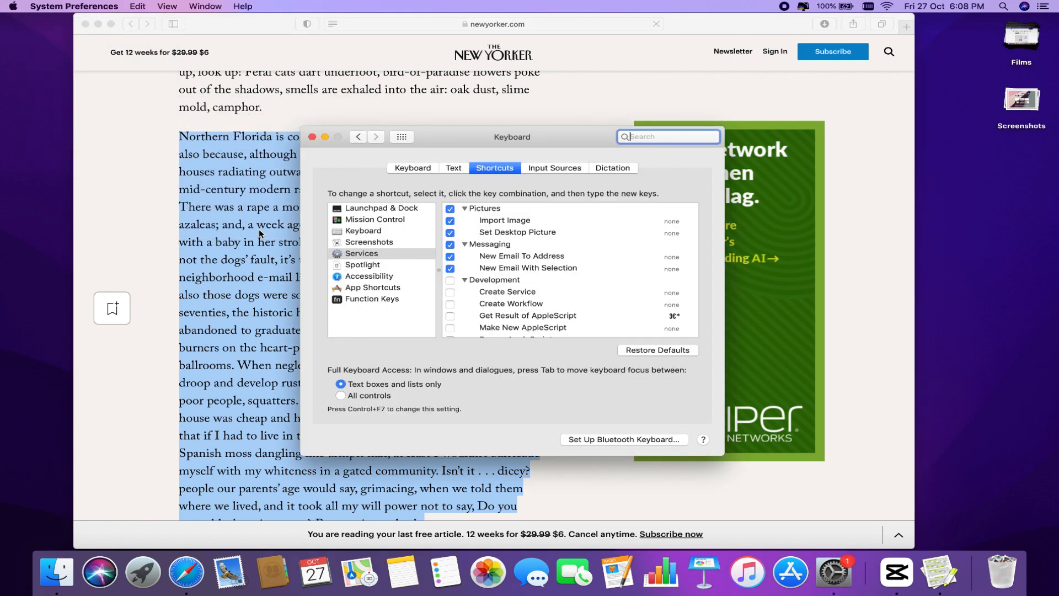
scroll("down", 3)
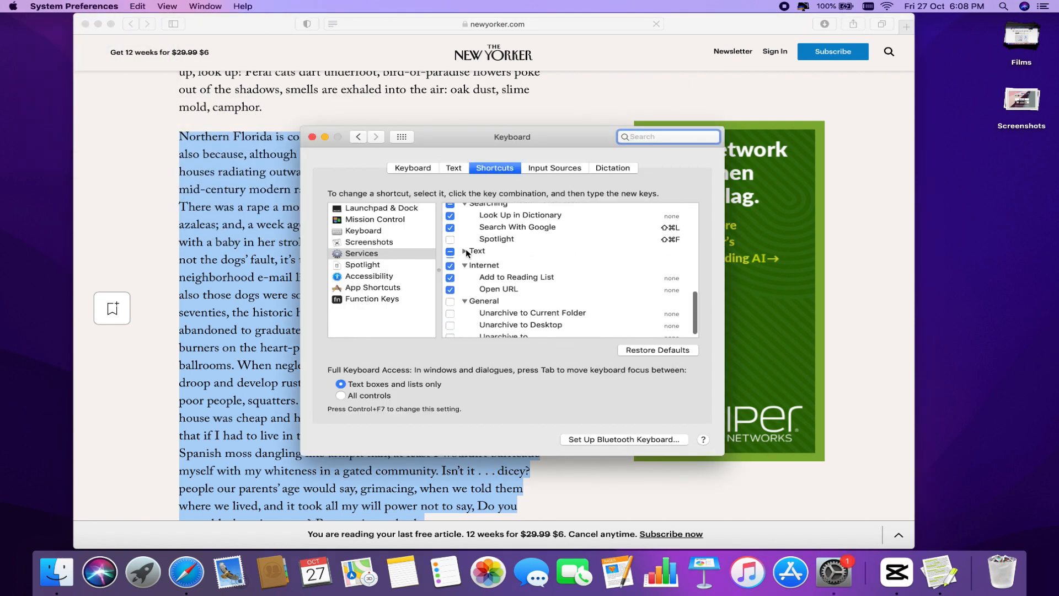